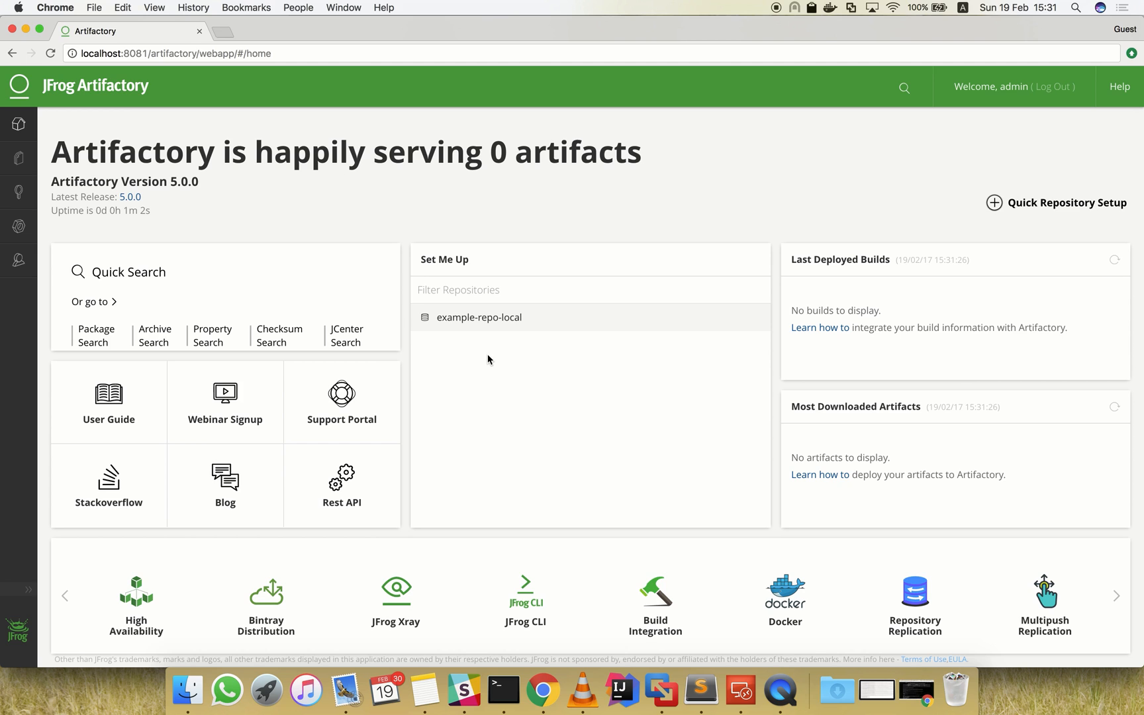
mouse_move(20, 259)
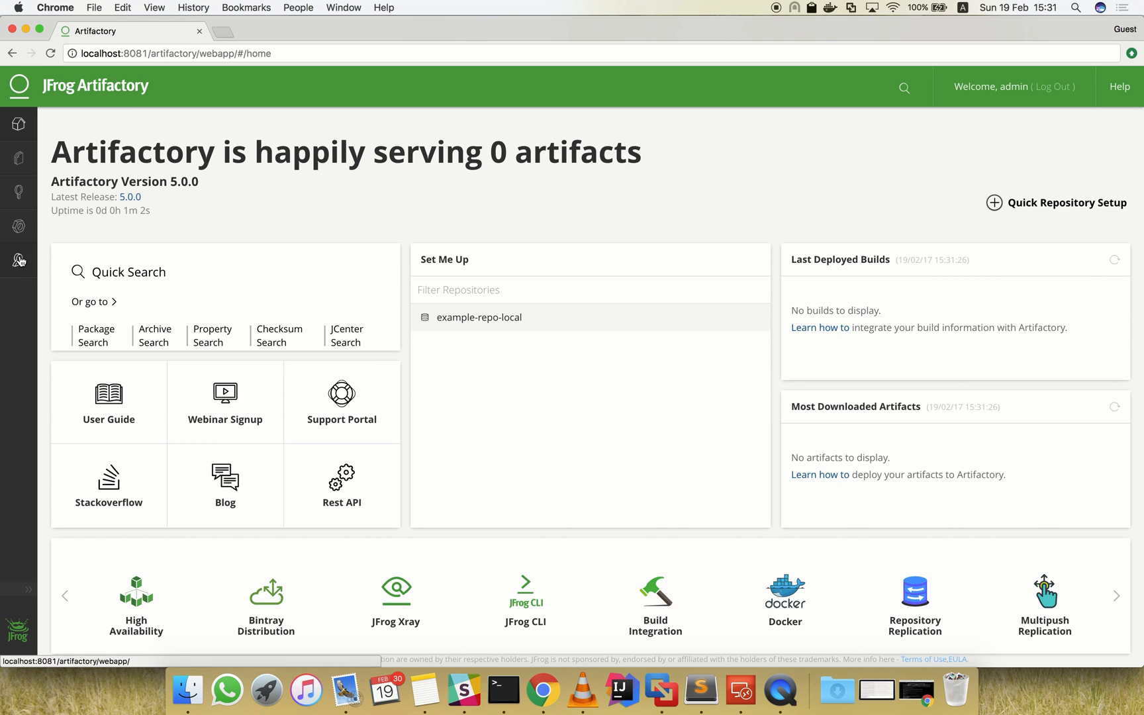
Navigate via the Admin menu to Security > LDAP, showing an empty LDAP Configuration page.
left_click(19, 259)
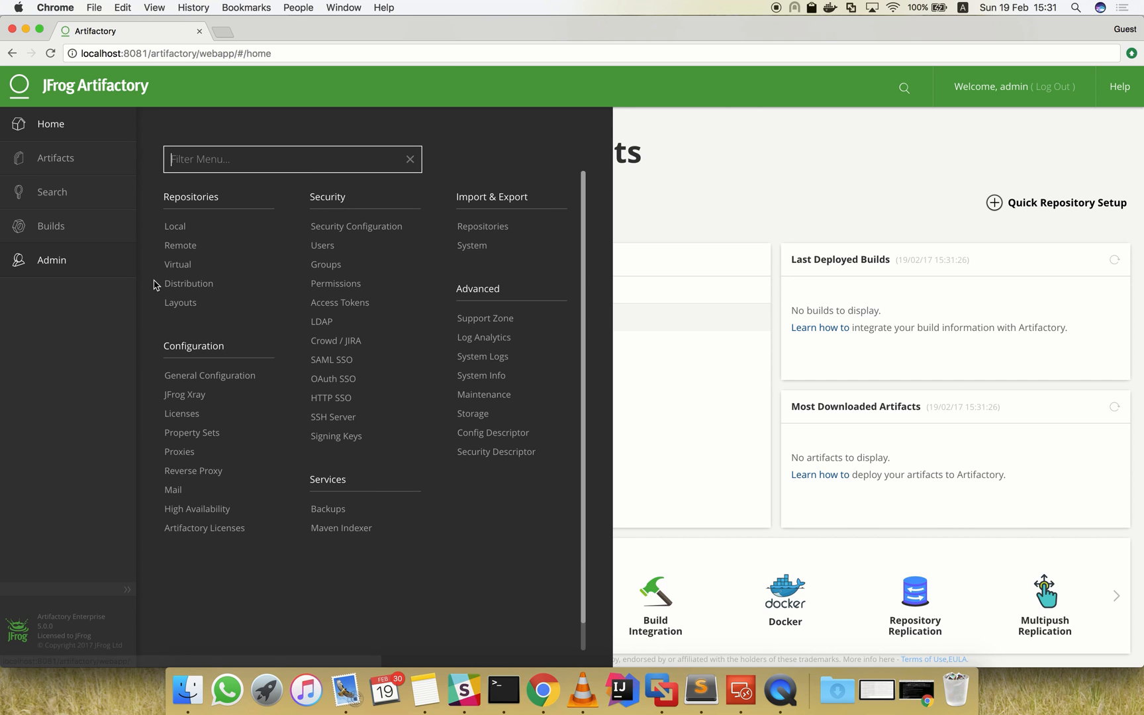
left_click(320, 322)
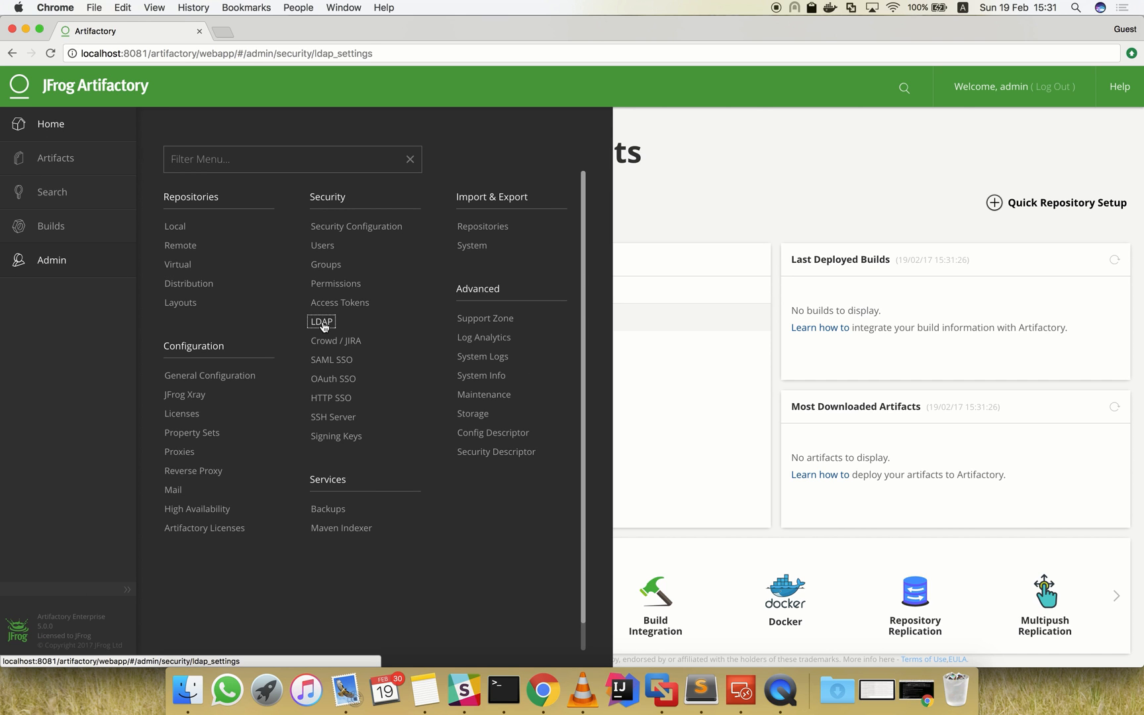
left_click(321, 322)
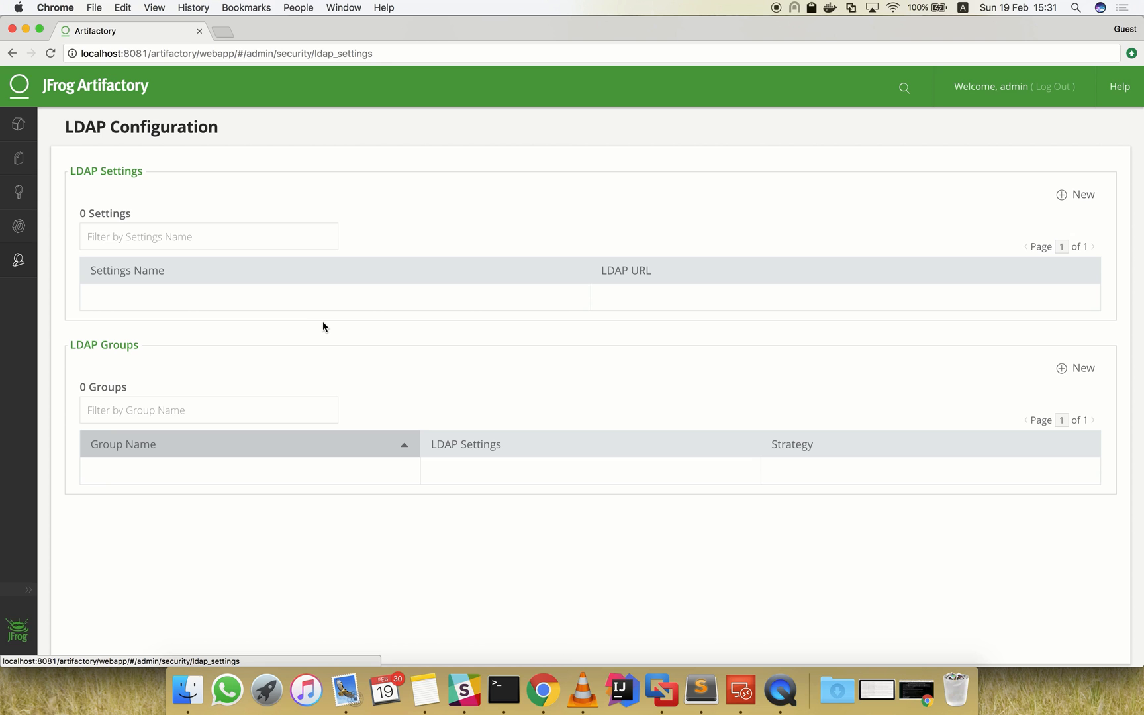
mouse_move(1083, 195)
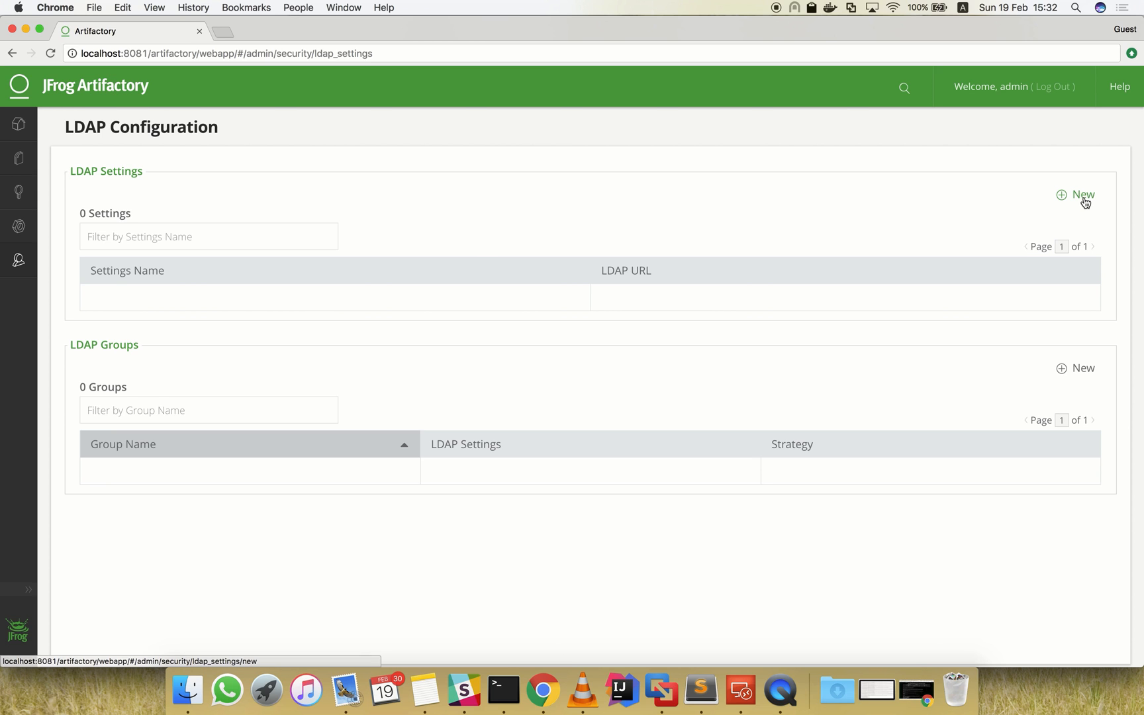
Create a new LDAP setting 'jfrog-ldap' with URL ldap://win2012.jfrog.local:389/dc=jfrog,dc=local.
left_click(1082, 195)
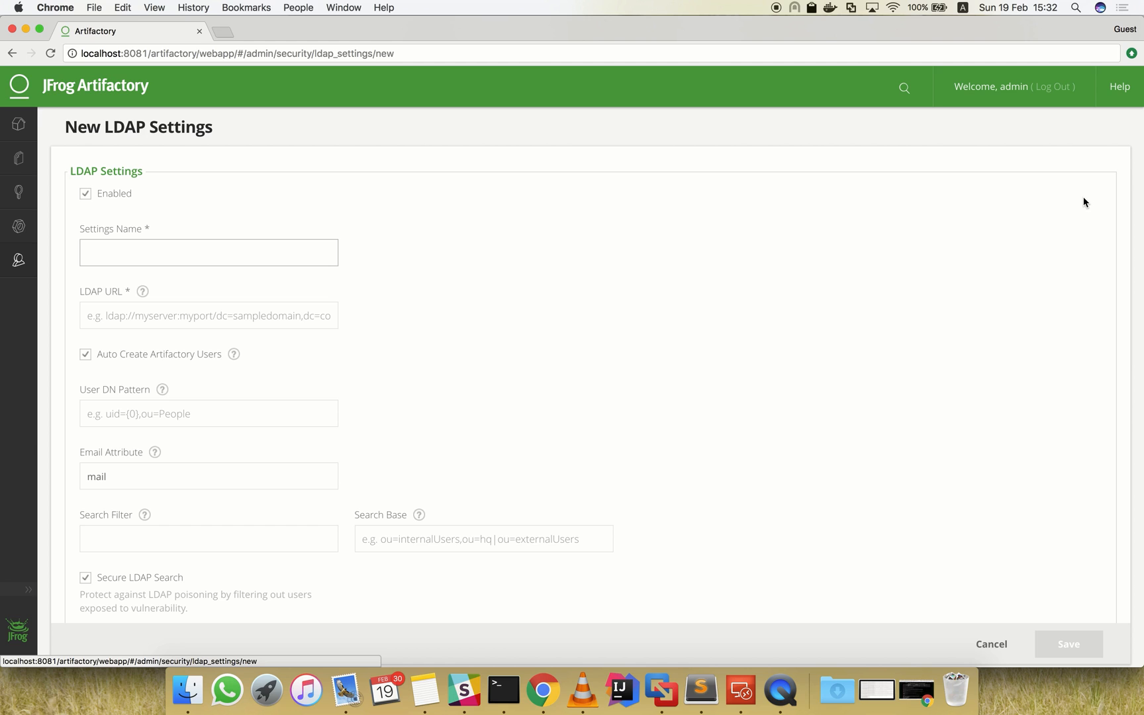
type("jfrog-")
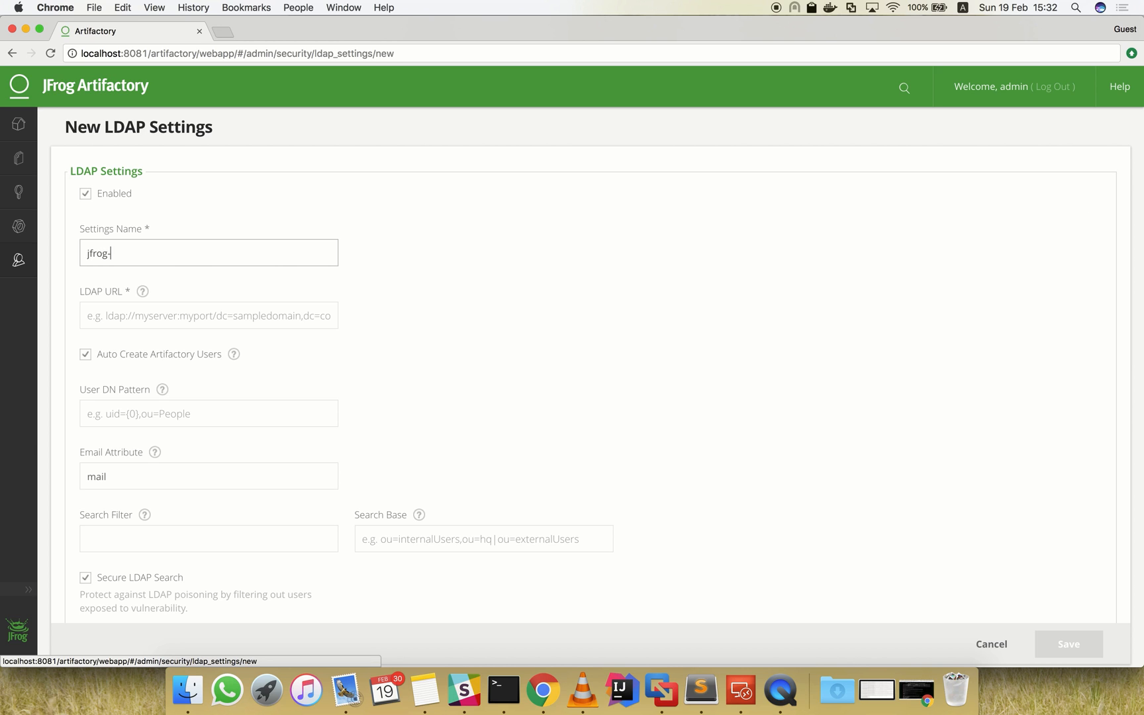
type("ldap")
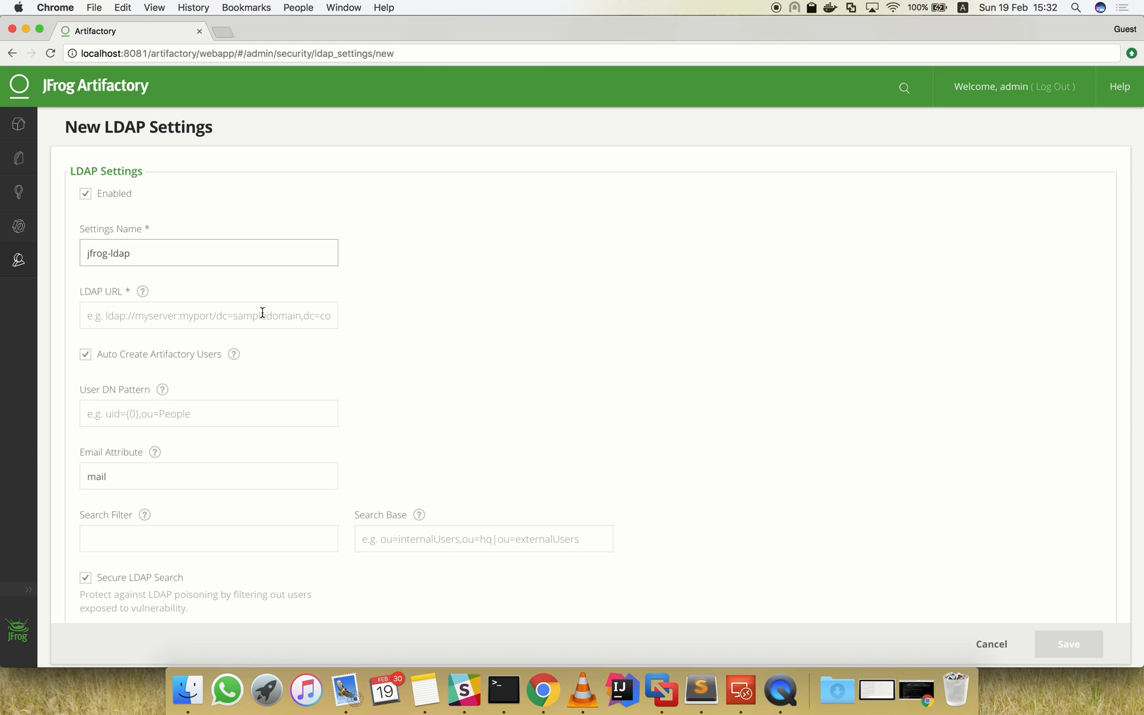
type("ldap://w")
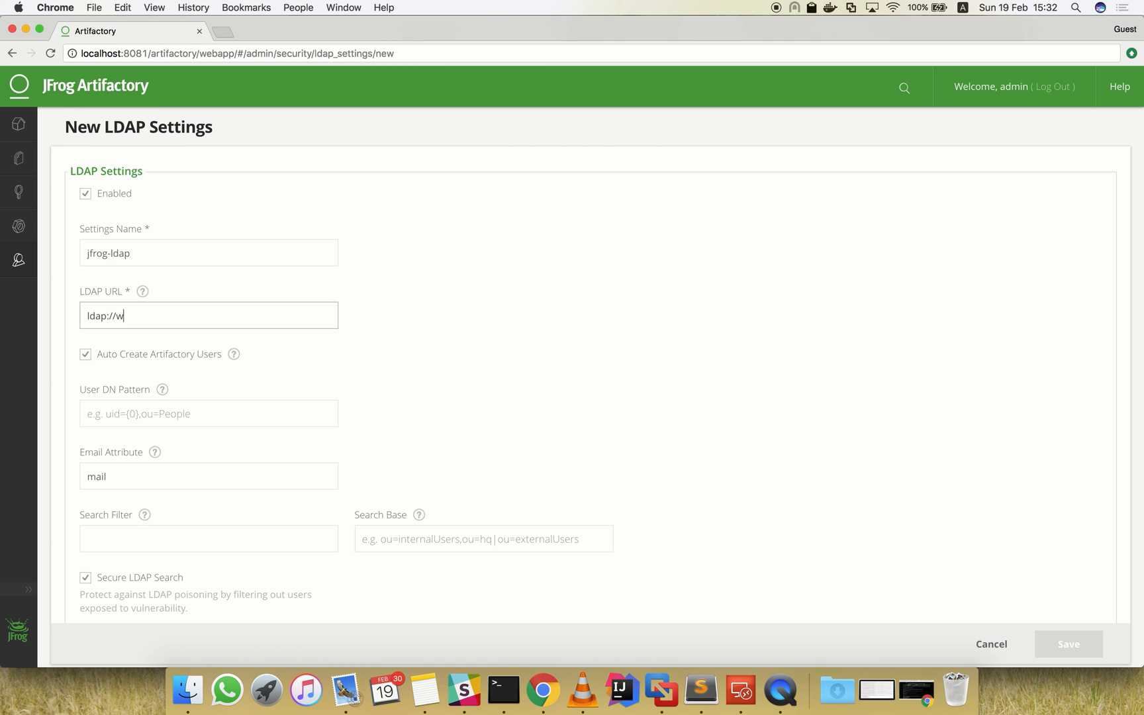
type("in2012.jfrog.local")
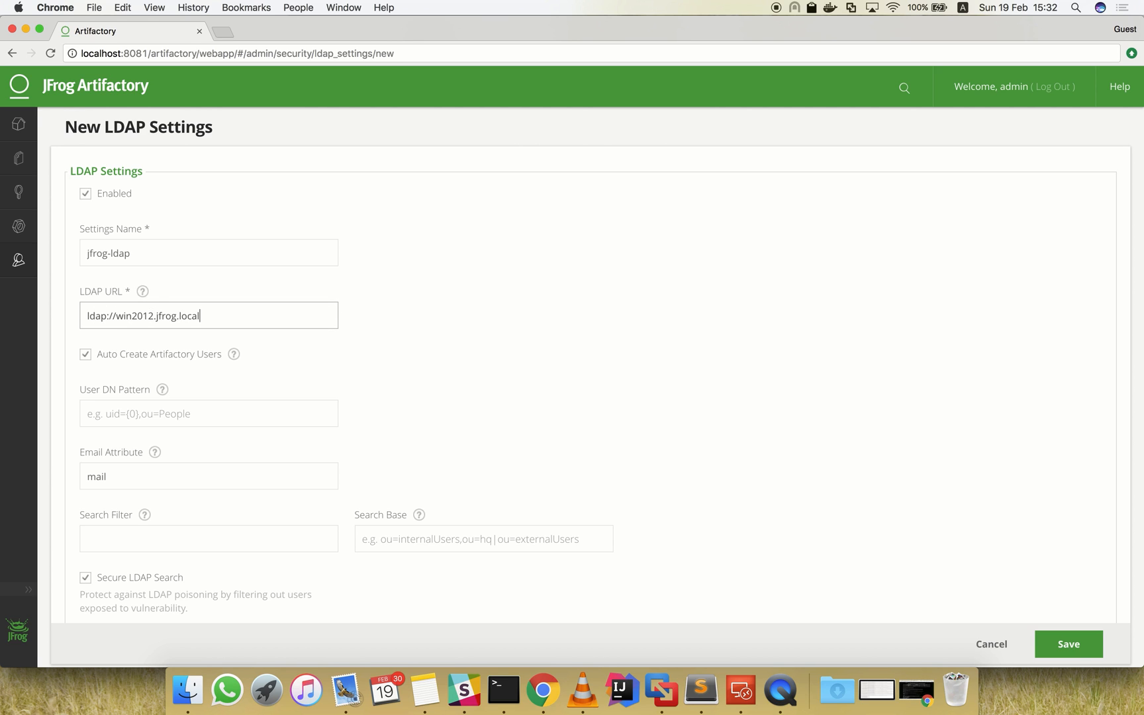
type(":389/dc=jfrog,dc=")
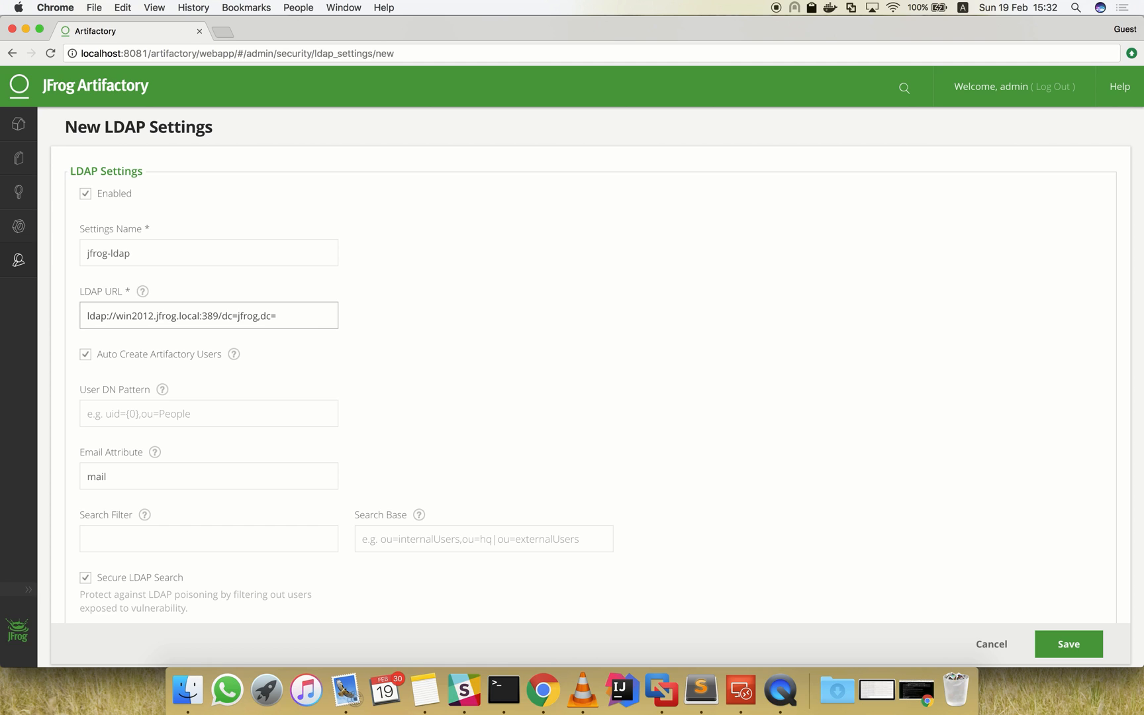
type("local")
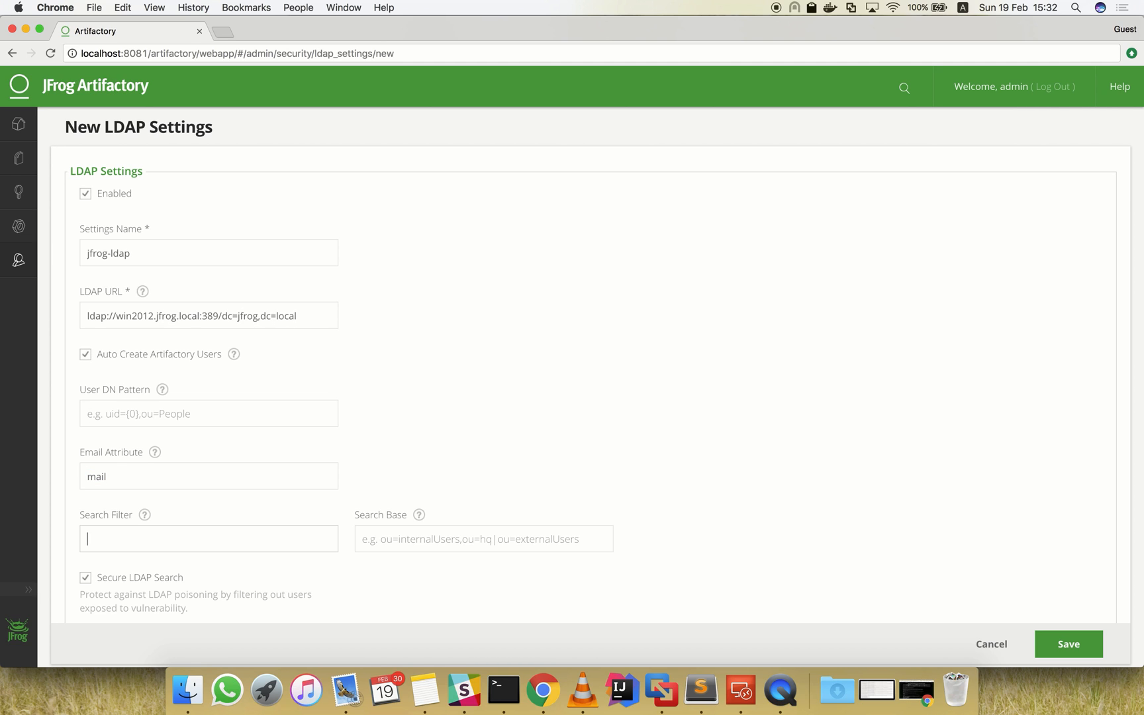
Enter the sAMAccountName search filter and the search base ou=il,ou=frogs|ou=us,ou=frogs.
type("sAMAccountName={0")
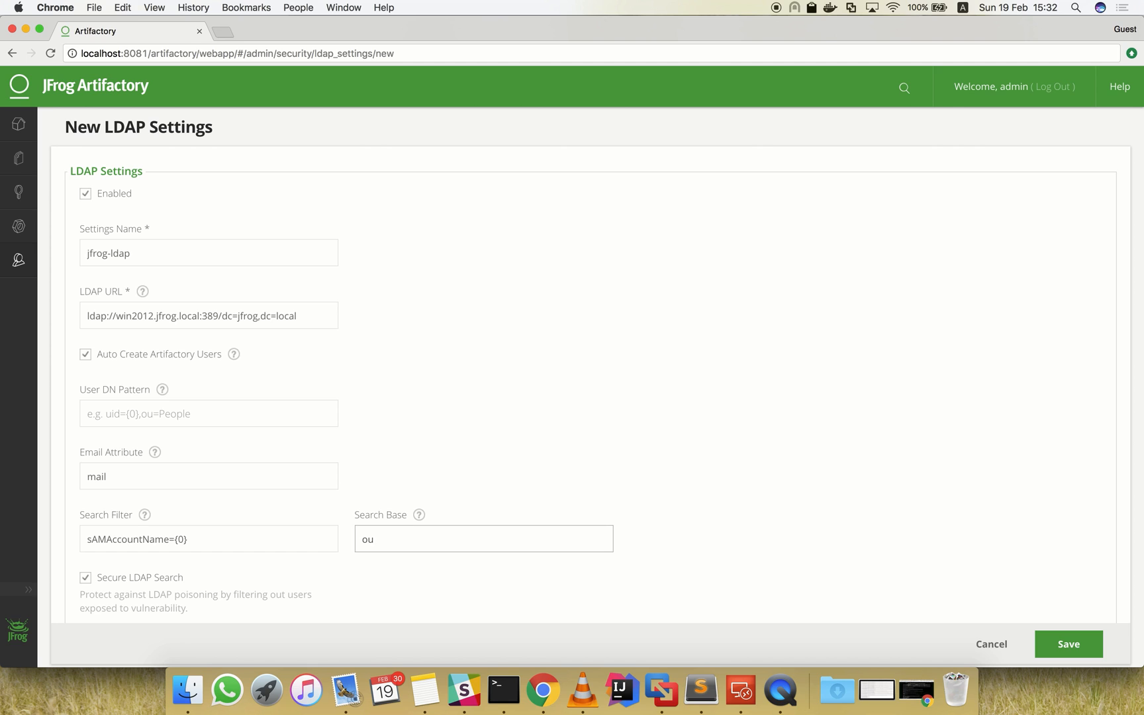
type("=il,")
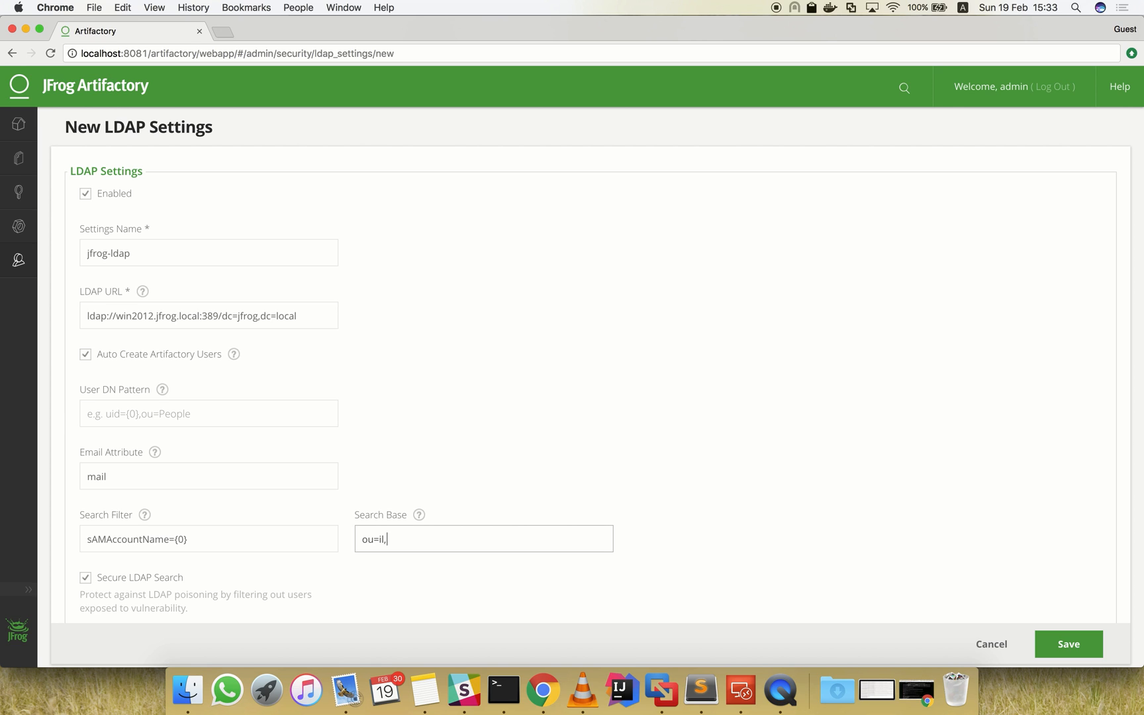
type("ou=frogs|ou=us")
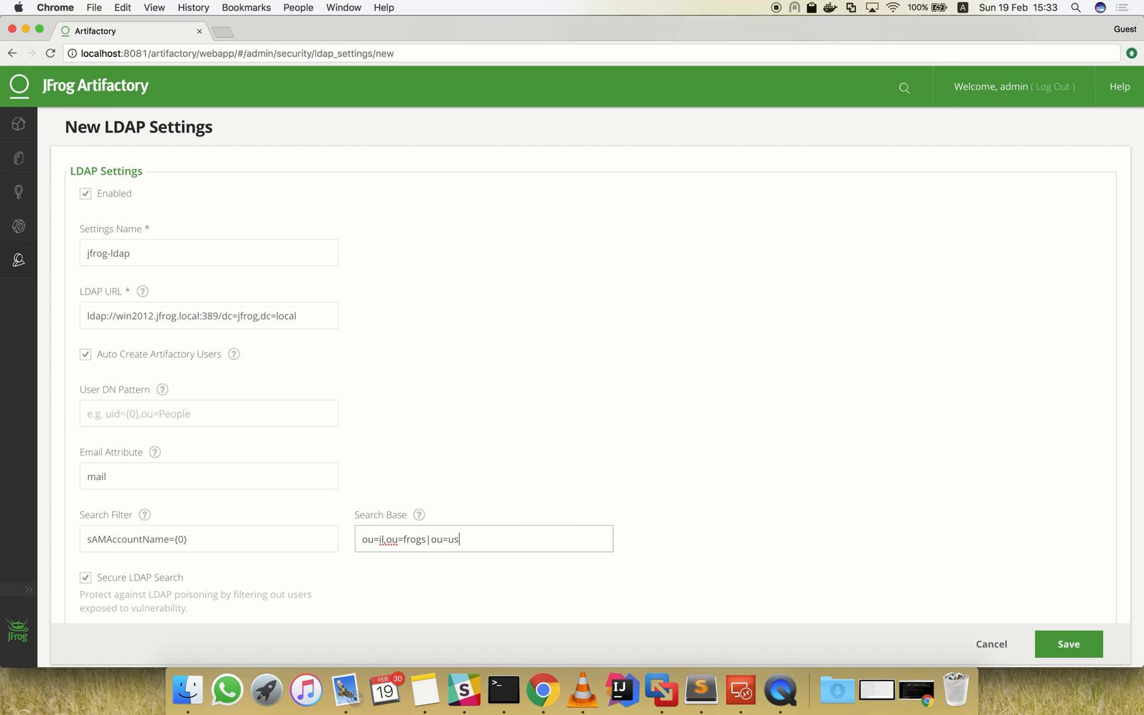
type(",ou=frogs")
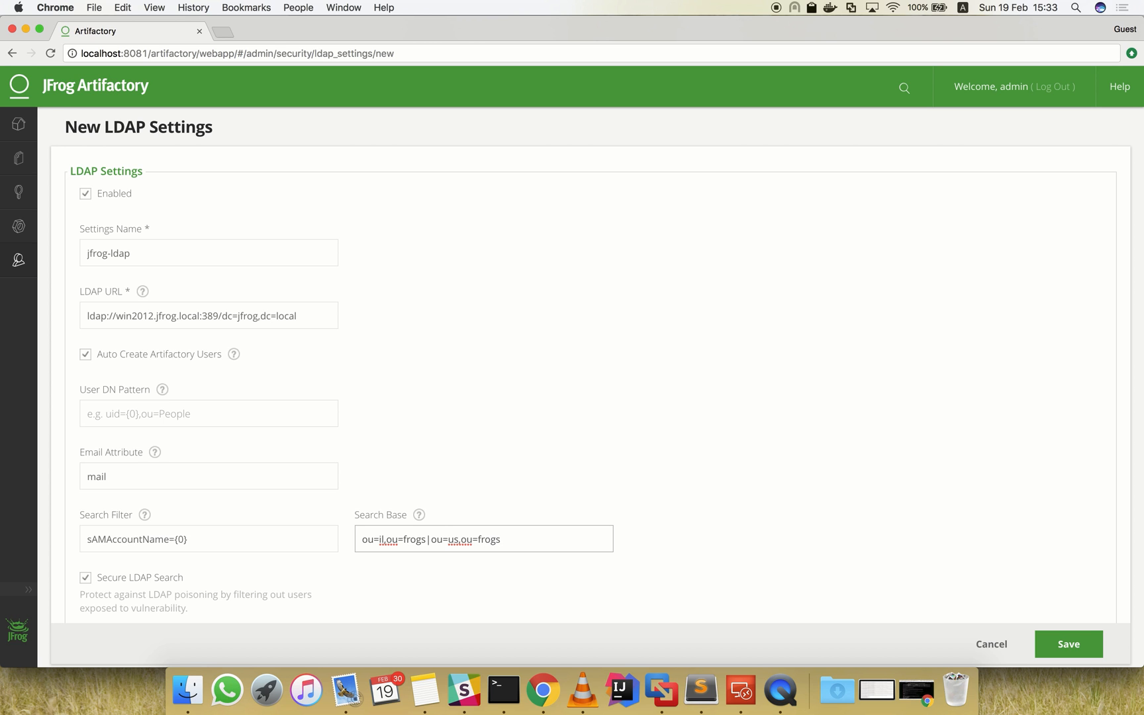
Enter cn=Administrator as the Manager DN with its password.
scroll("down", 3)
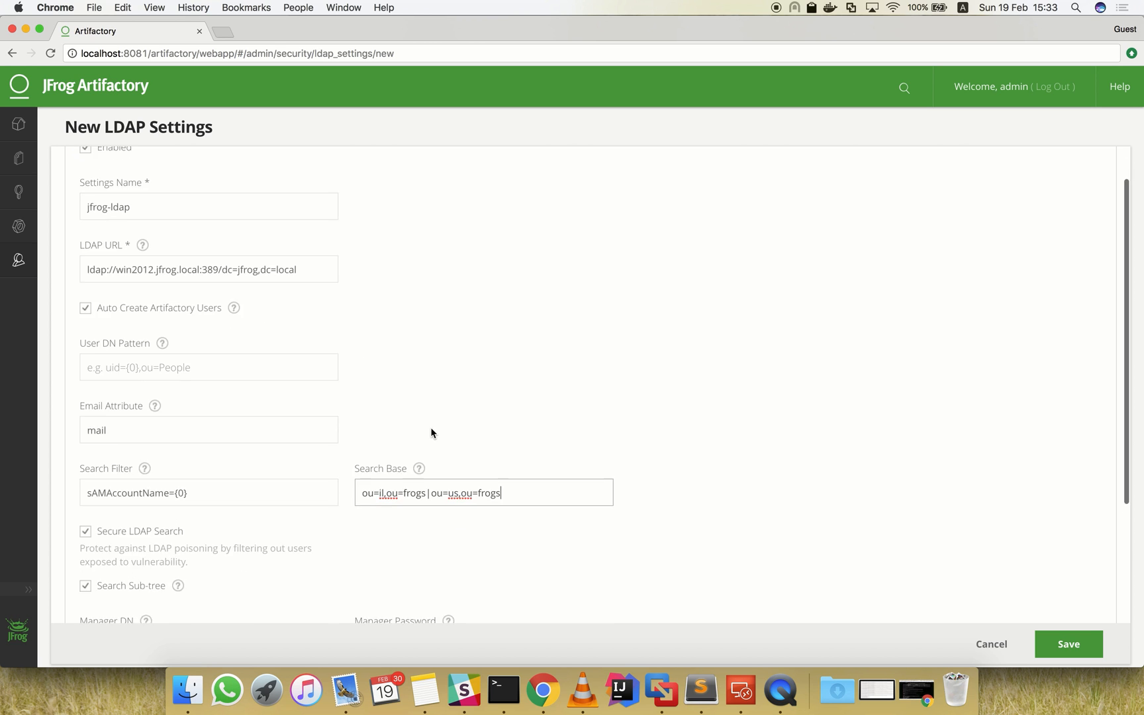
scroll("down", 3)
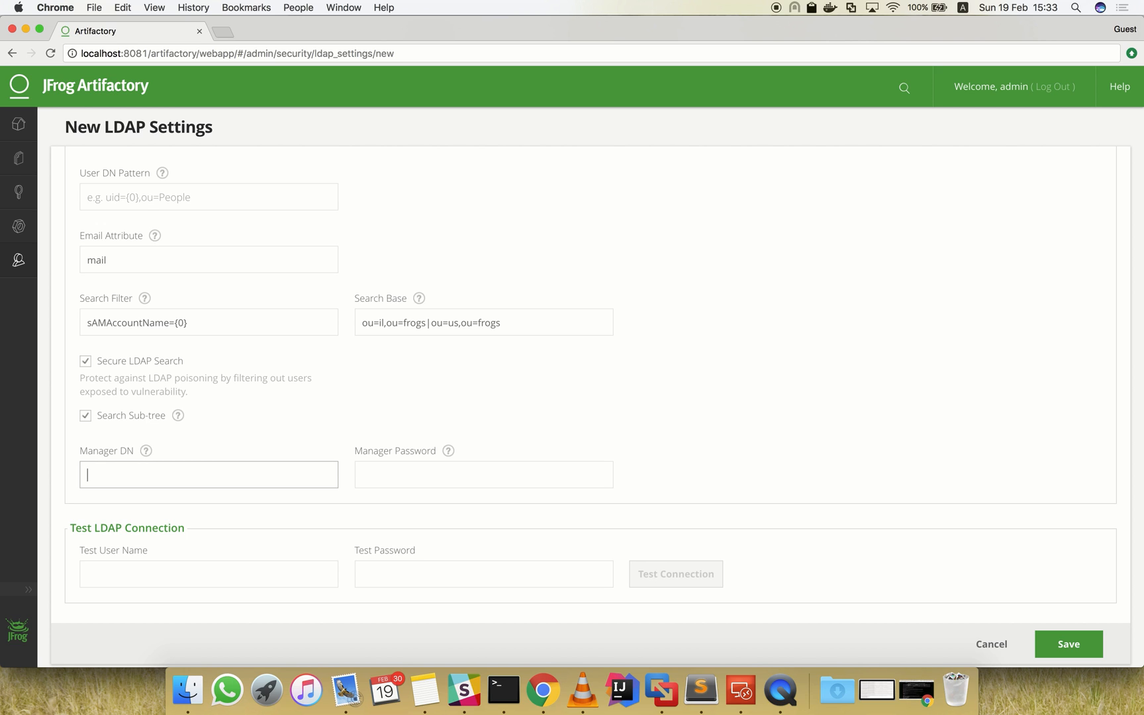
type("cn=Administrator,cn=Users,dc=jfrog,dc=local")
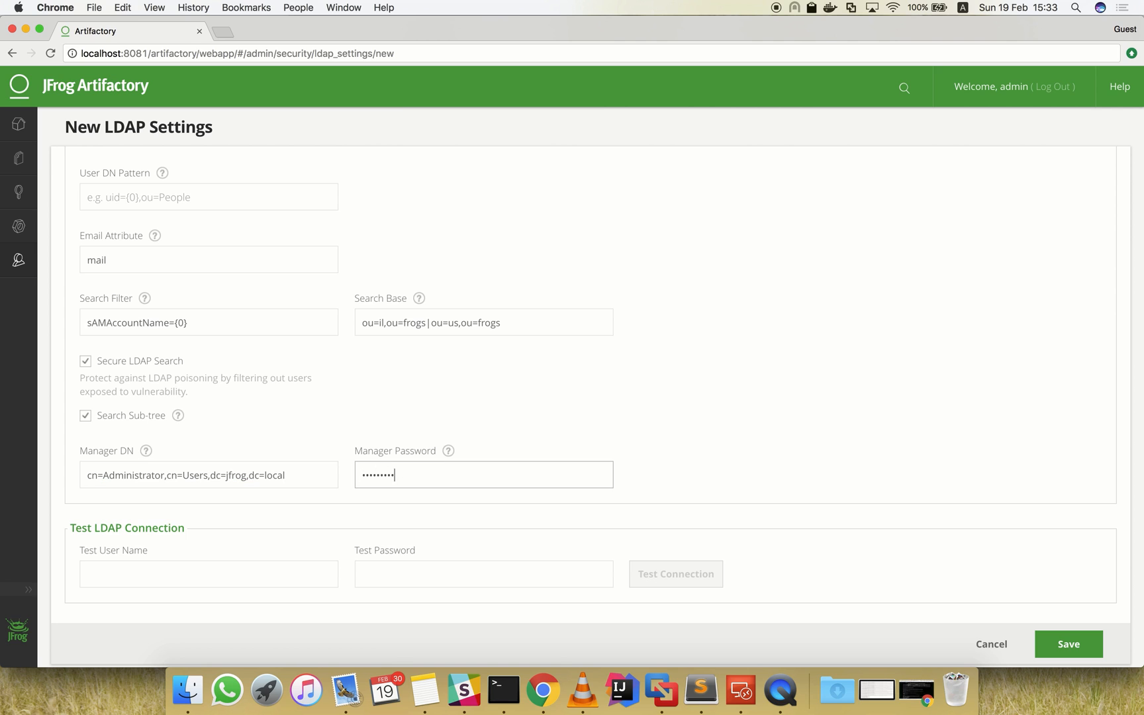
left_click(208, 574)
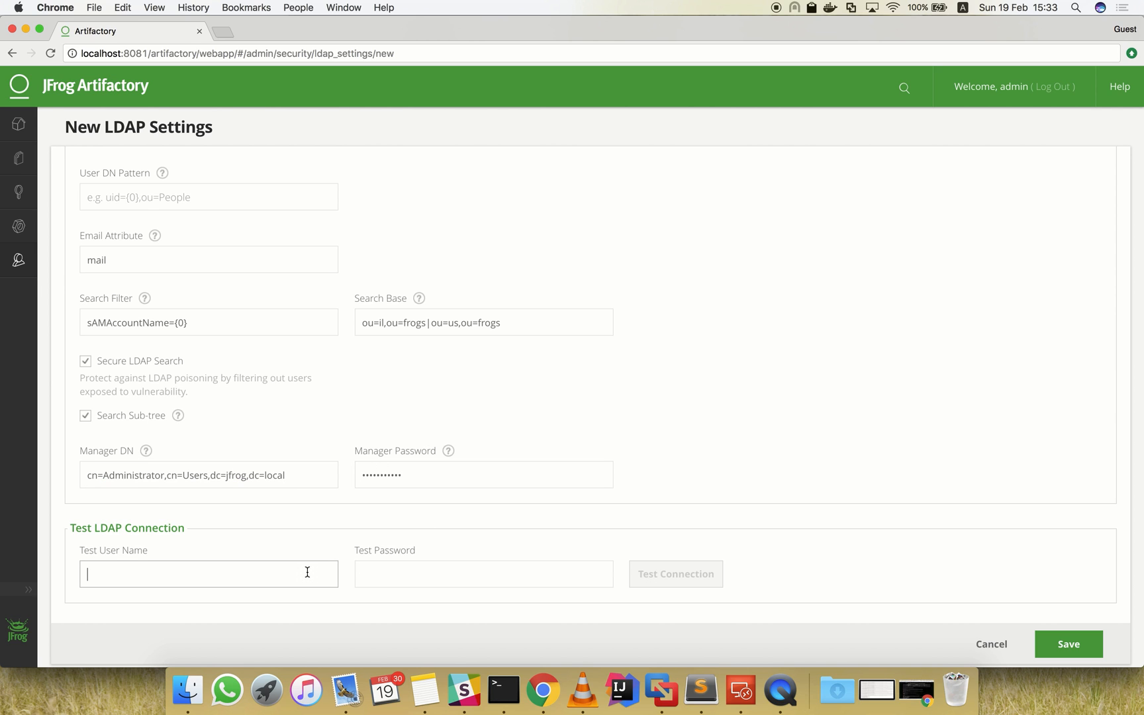
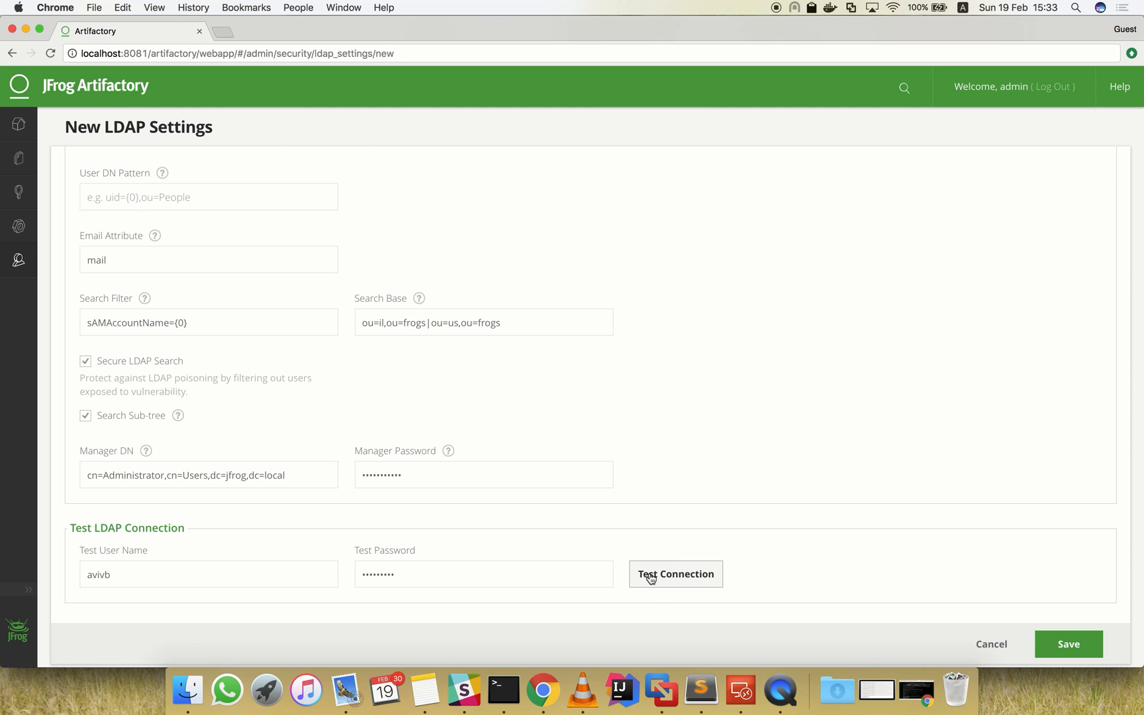
left_click(674, 574)
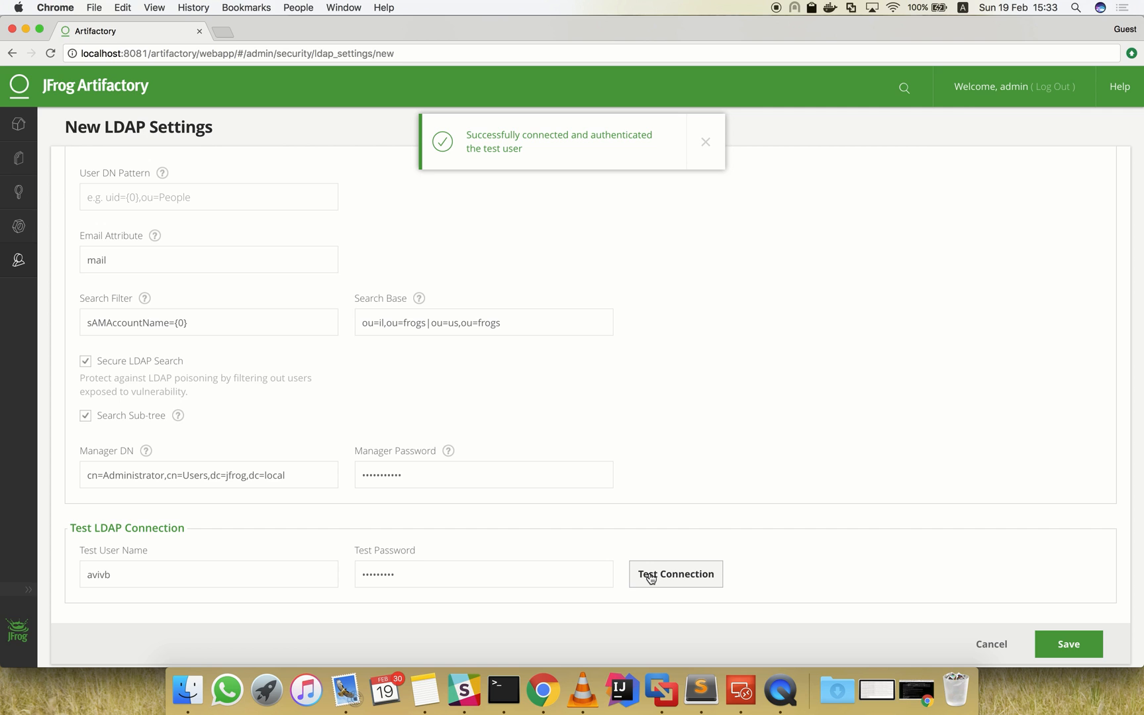
mouse_move(824, 451)
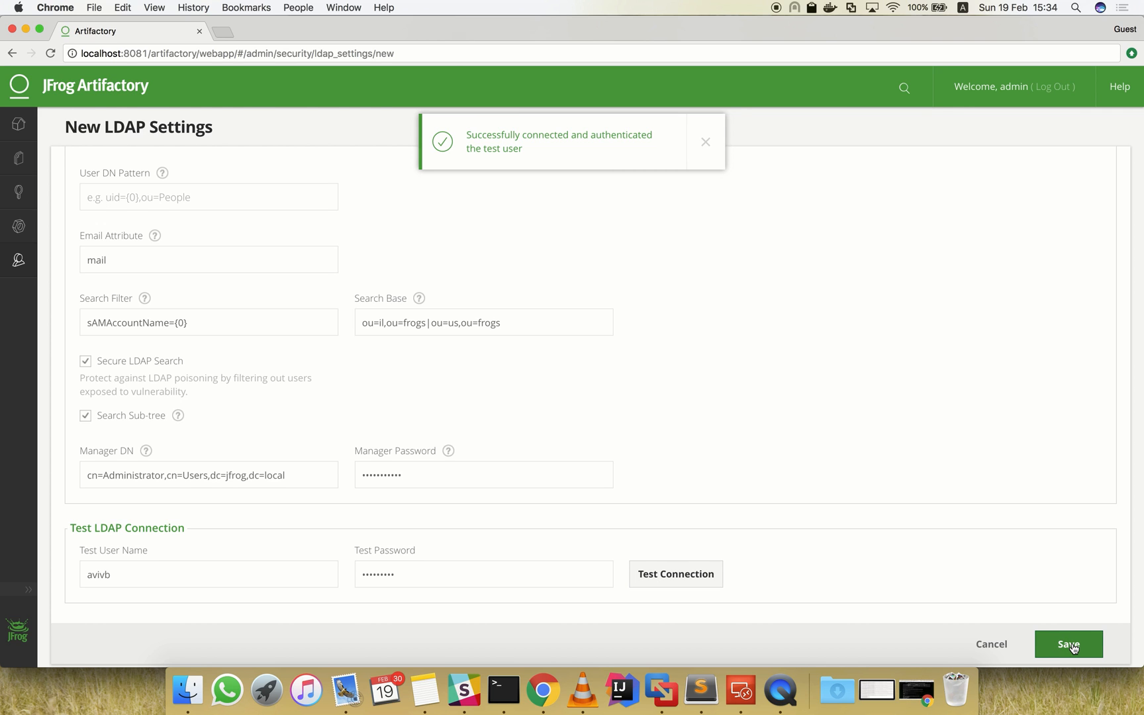
left_click(1069, 643)
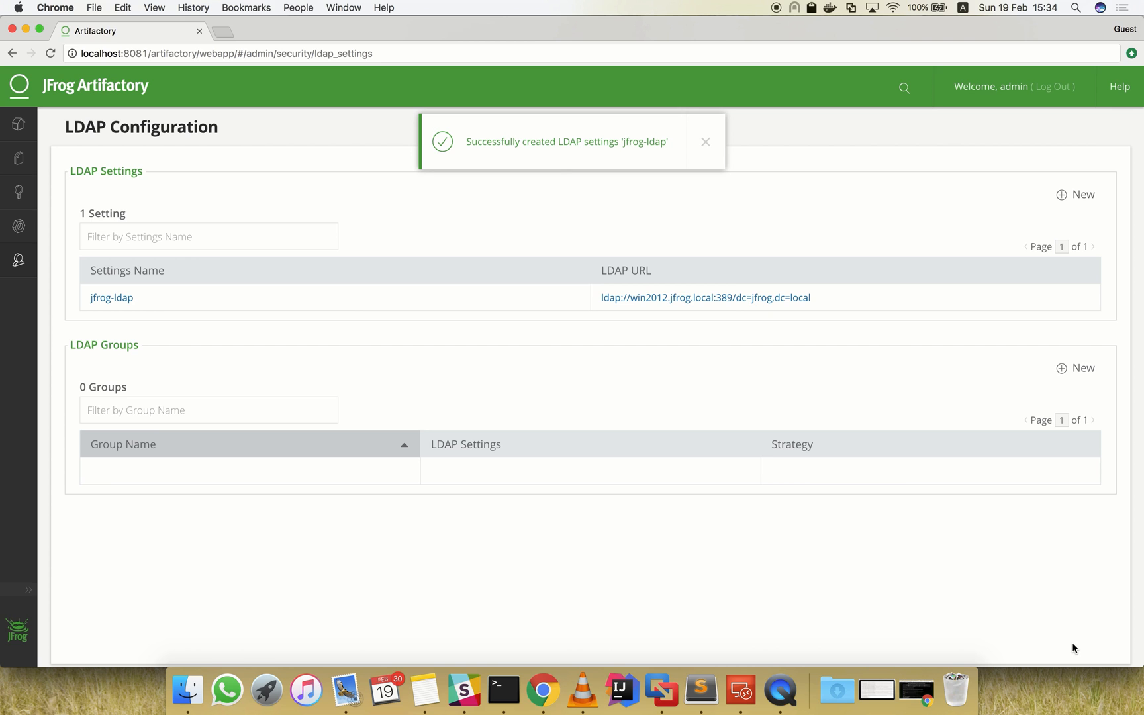
mouse_move(1094, 432)
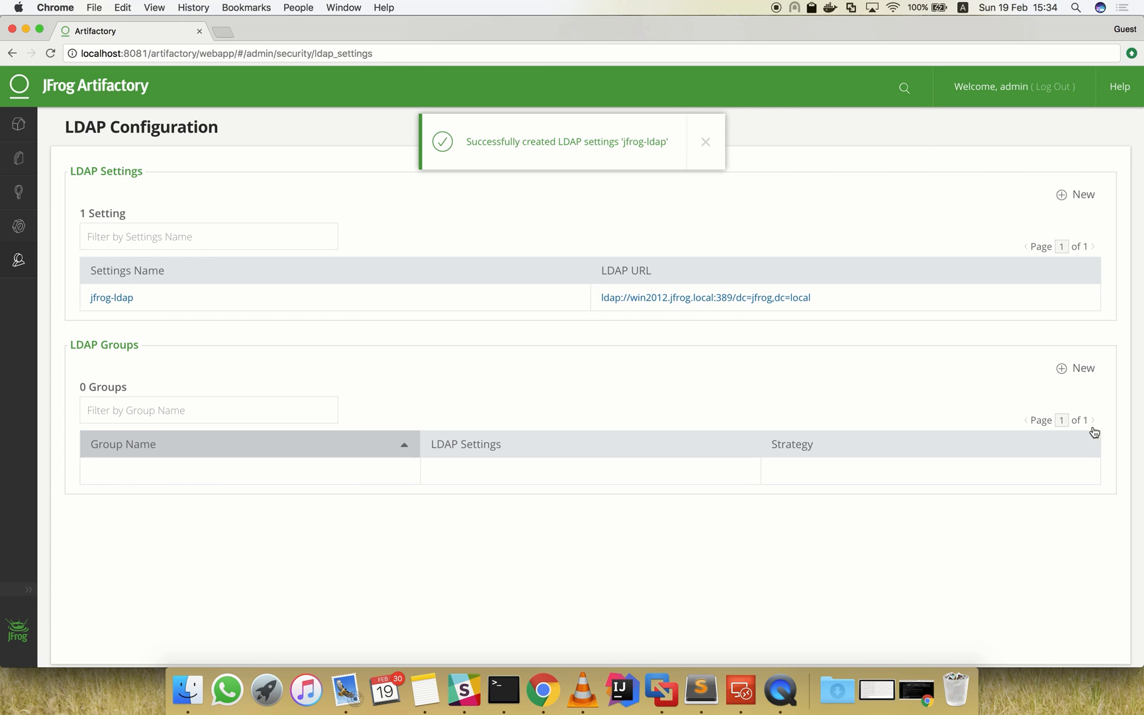
left_click(1074, 368)
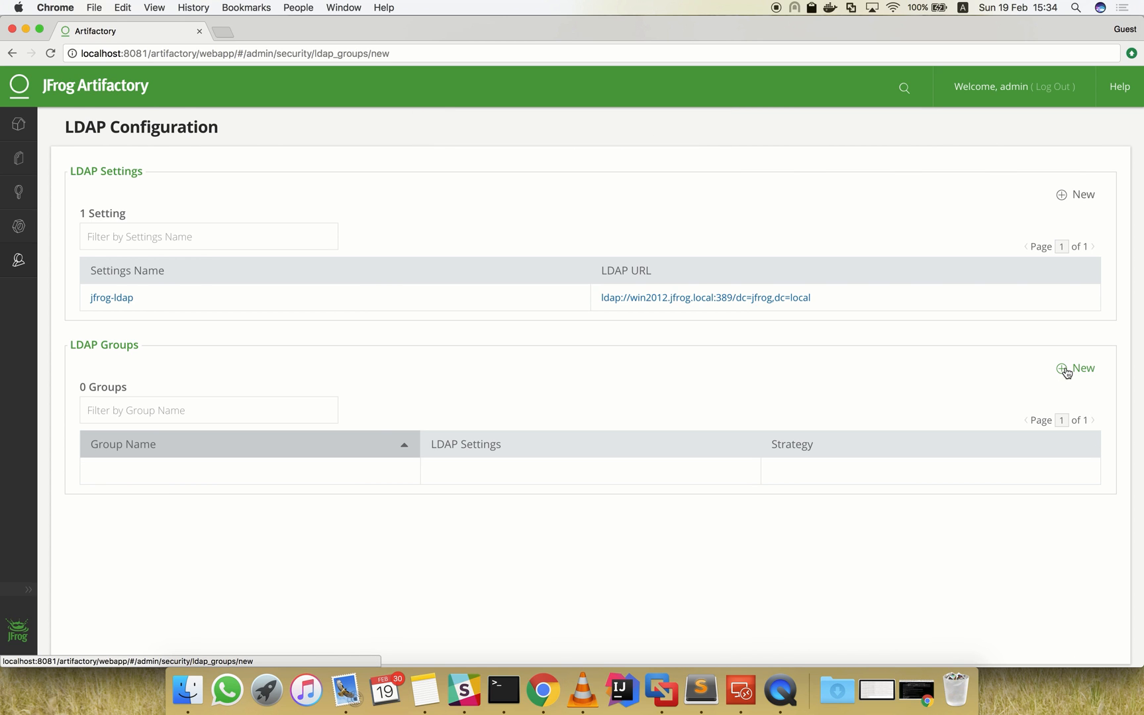
Create LDAP group setting 'il-users' with search base ou=frogs and search the directory for groups.
left_click(1081, 369)
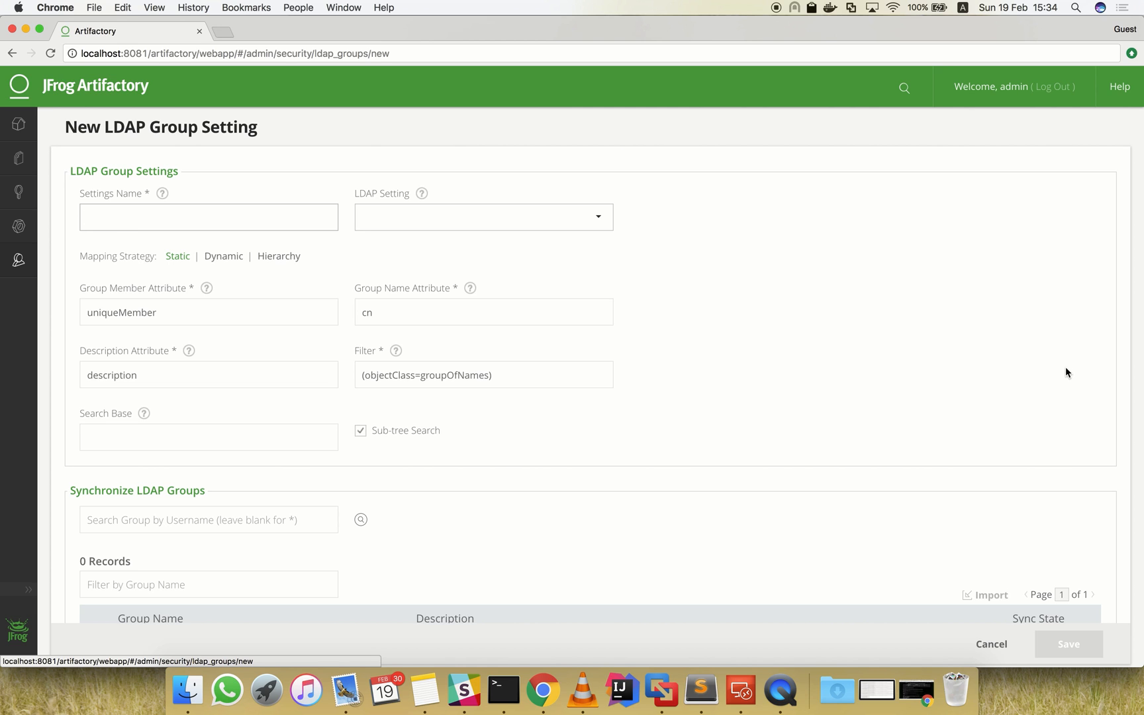
type("il-users")
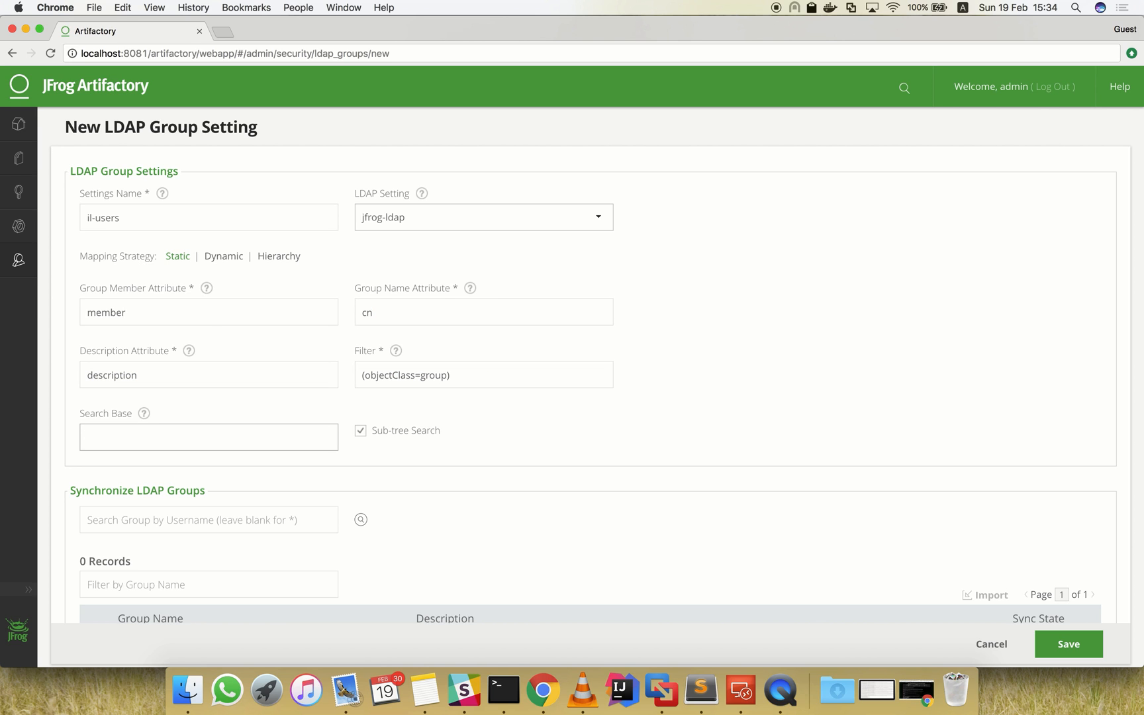
type("ou=frogs")
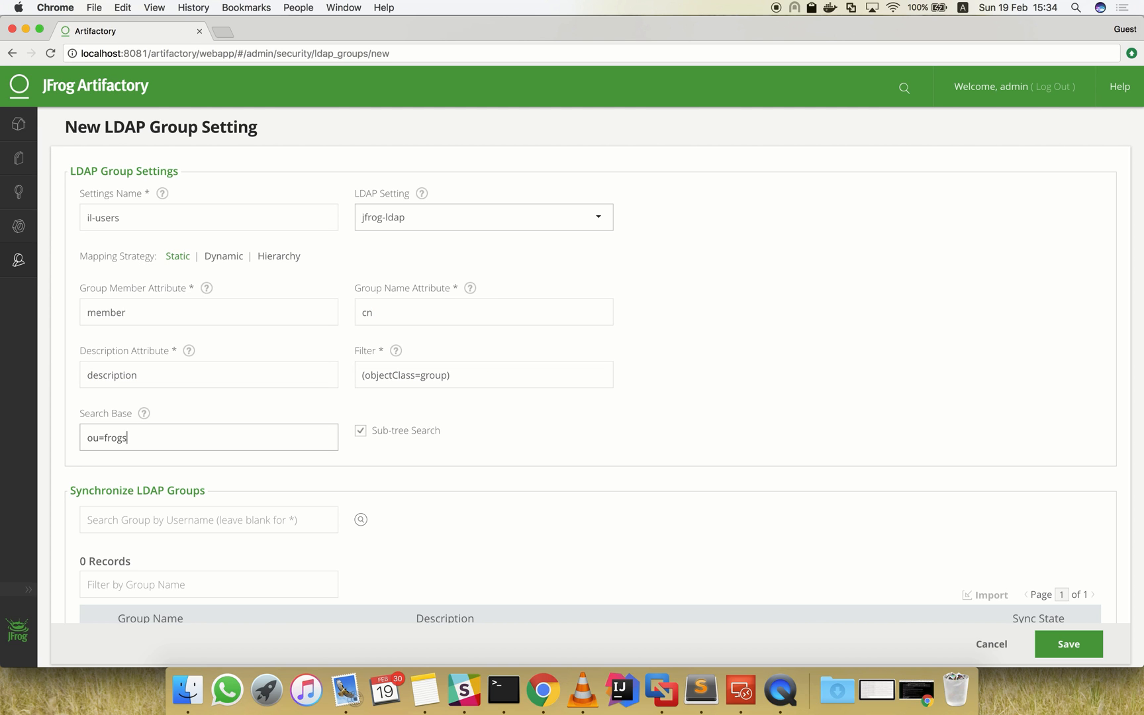
mouse_move(400, 589)
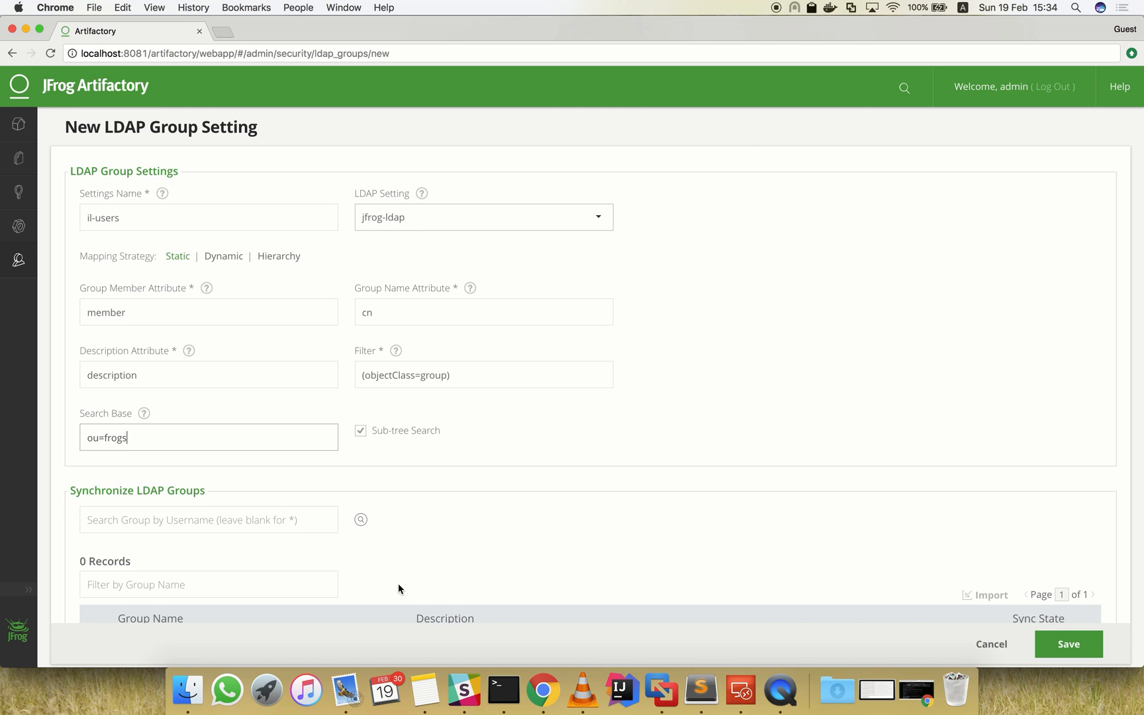
scroll("down", 3)
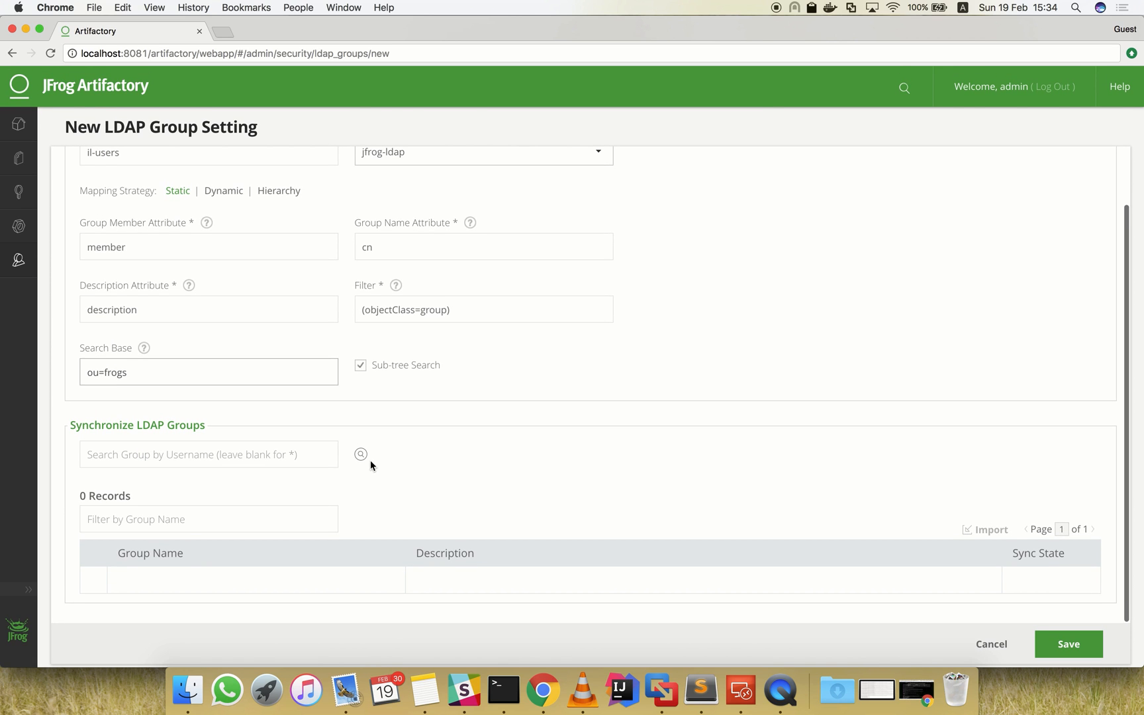
left_click(360, 454)
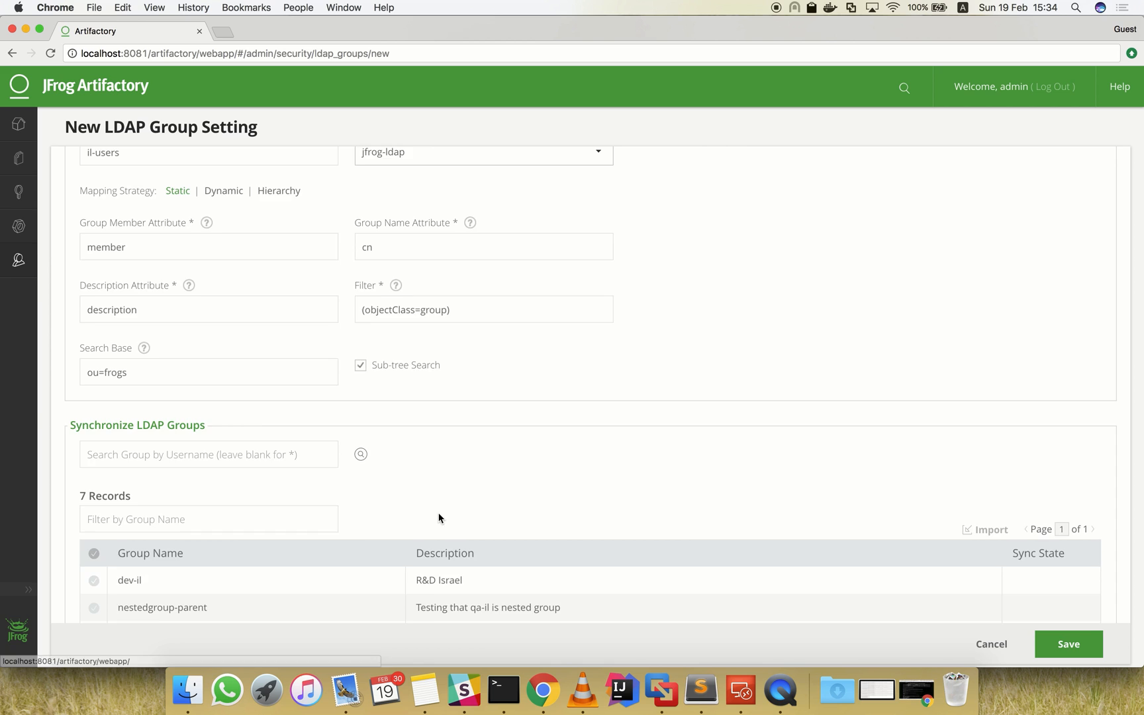
scroll("down", 3)
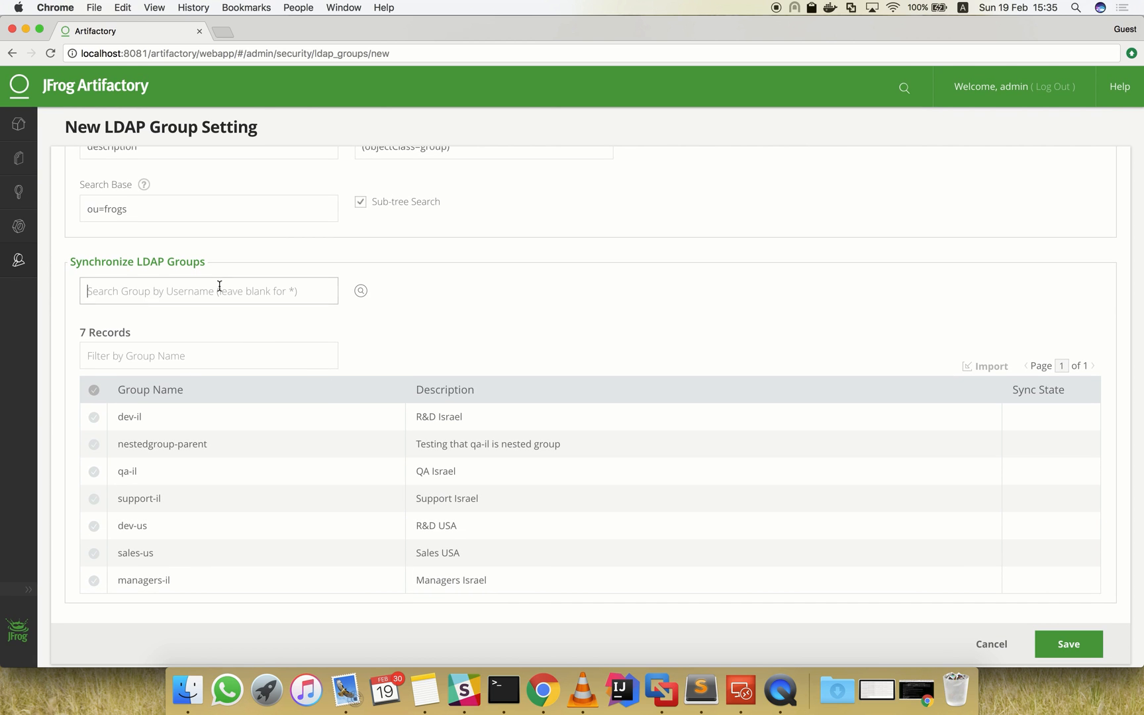
type("avivb")
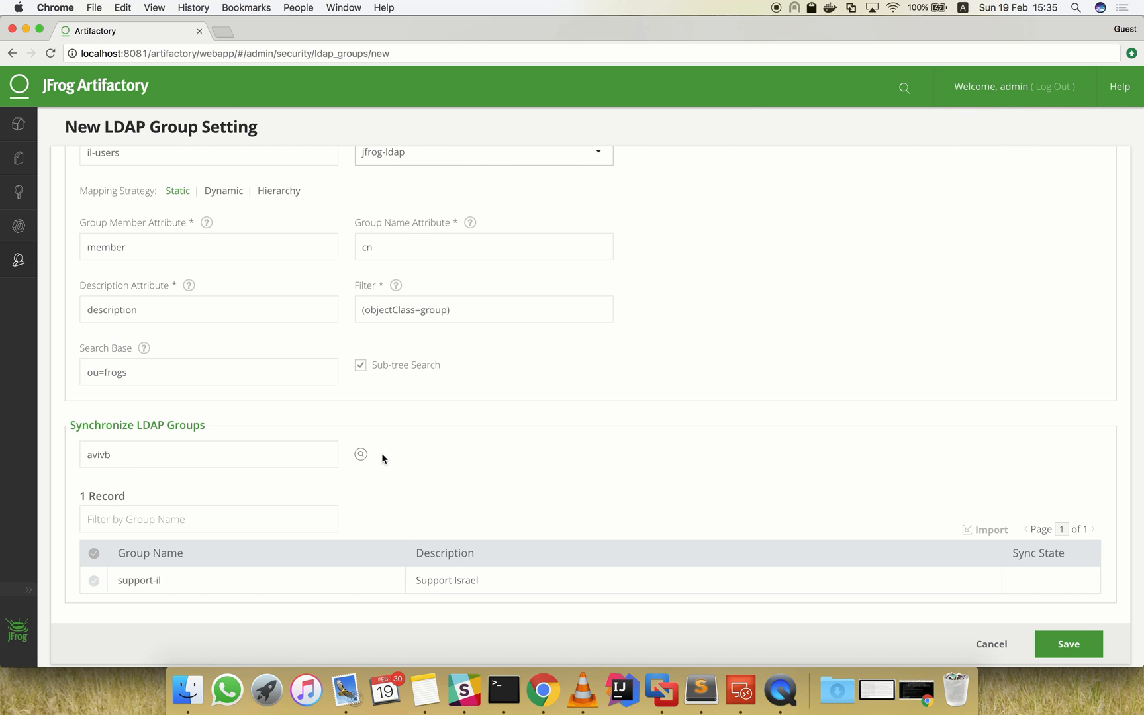
mouse_move(1084, 580)
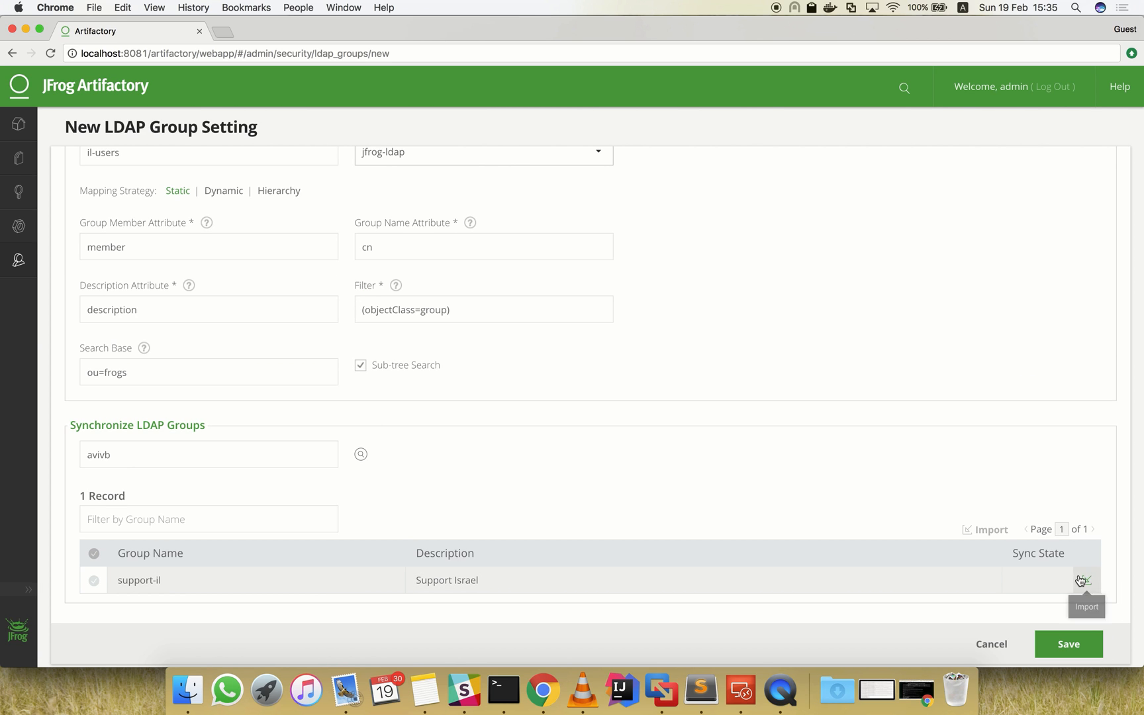
left_click(1084, 580)
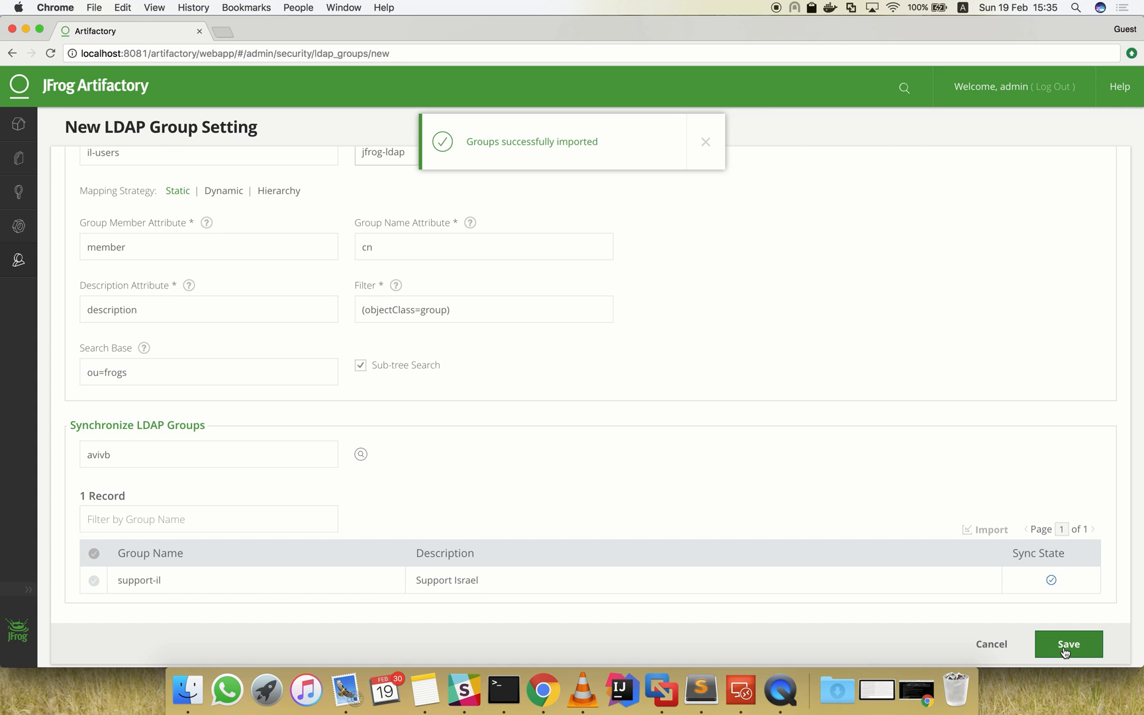
Save the il-users group setting and verify support-il in Security > Groups.
left_click(1069, 644)
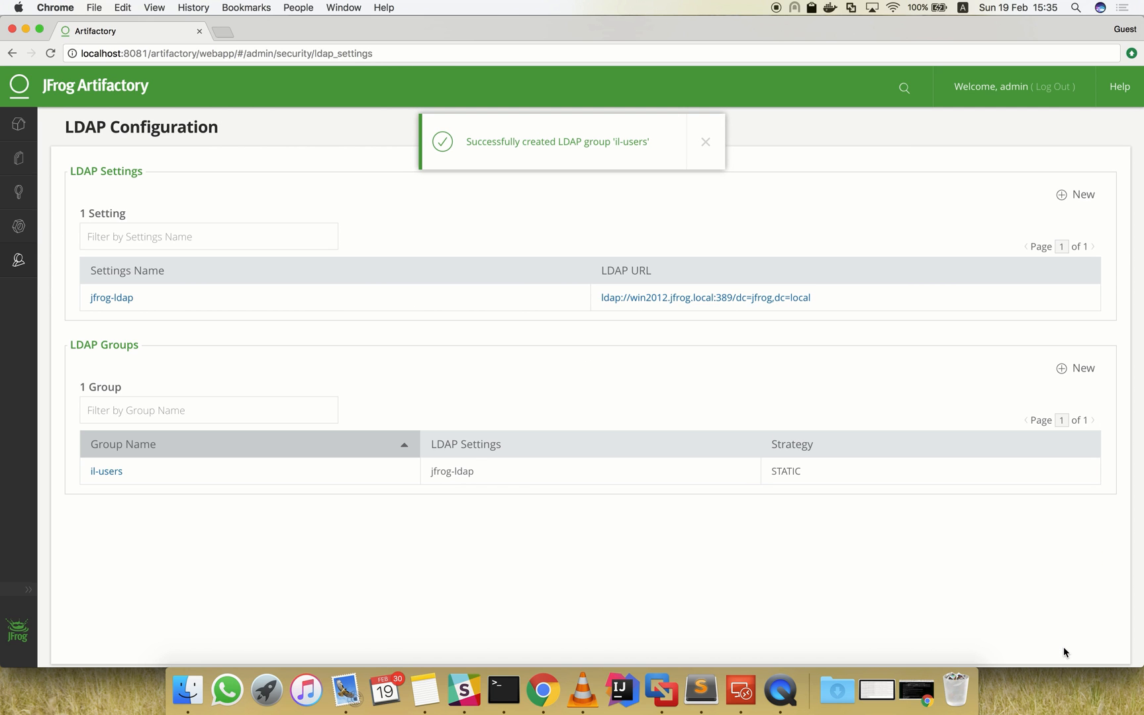
mouse_move(53, 342)
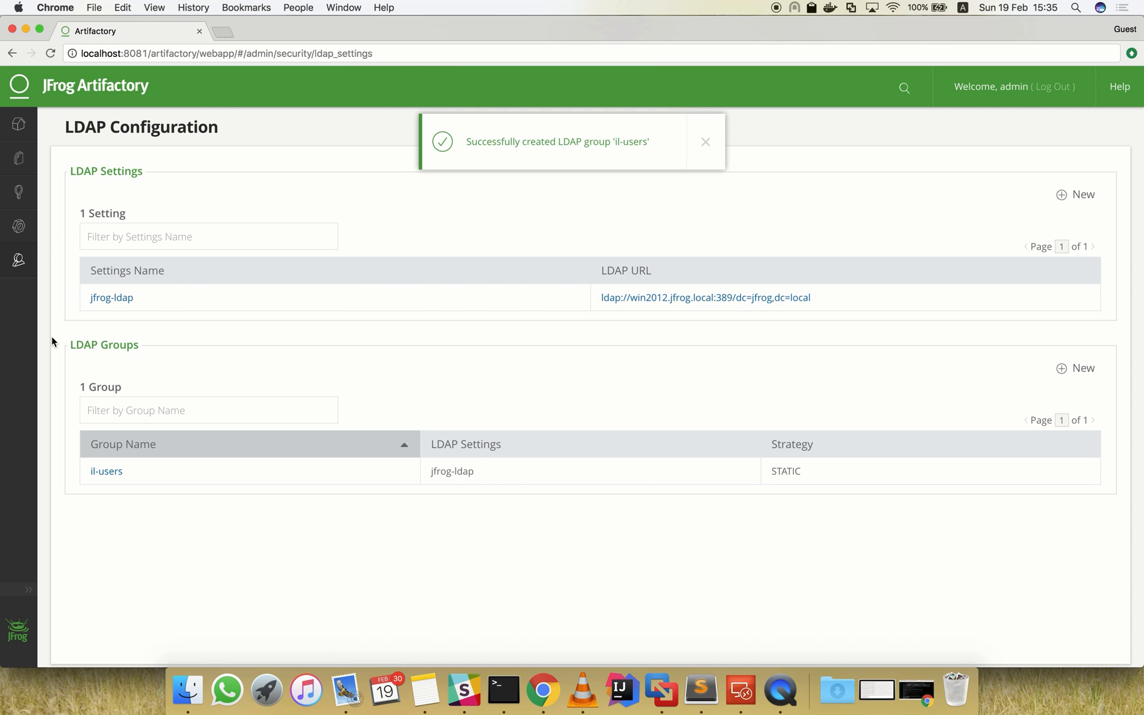
left_click(18, 260)
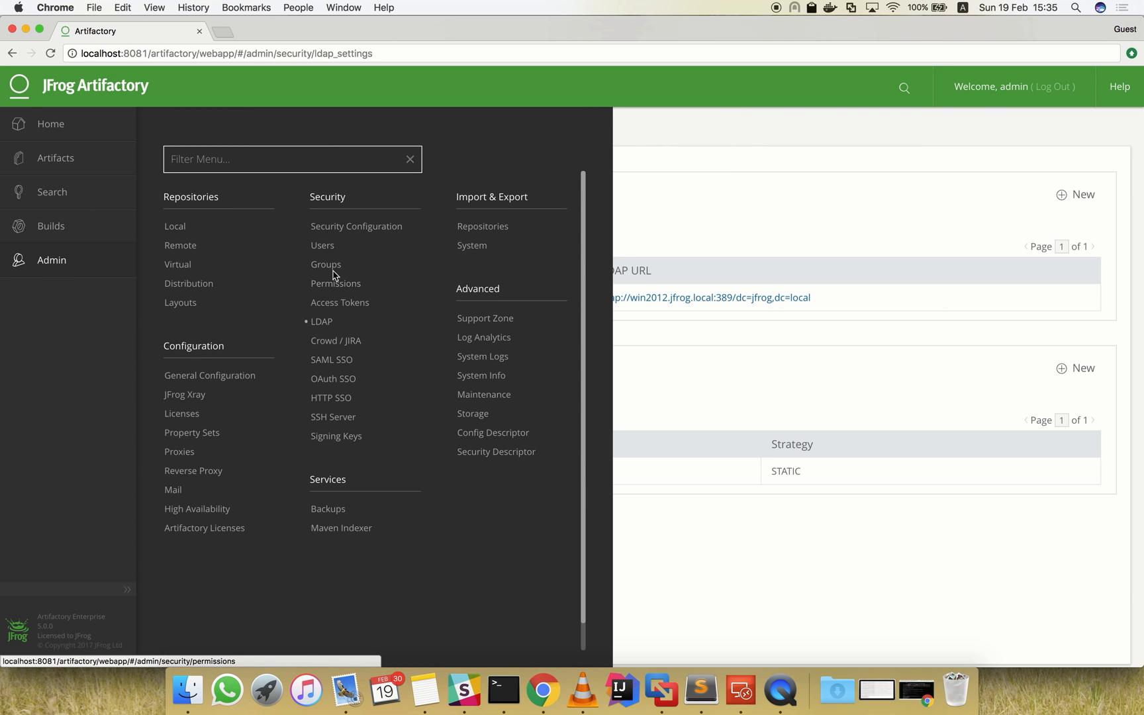
left_click(326, 264)
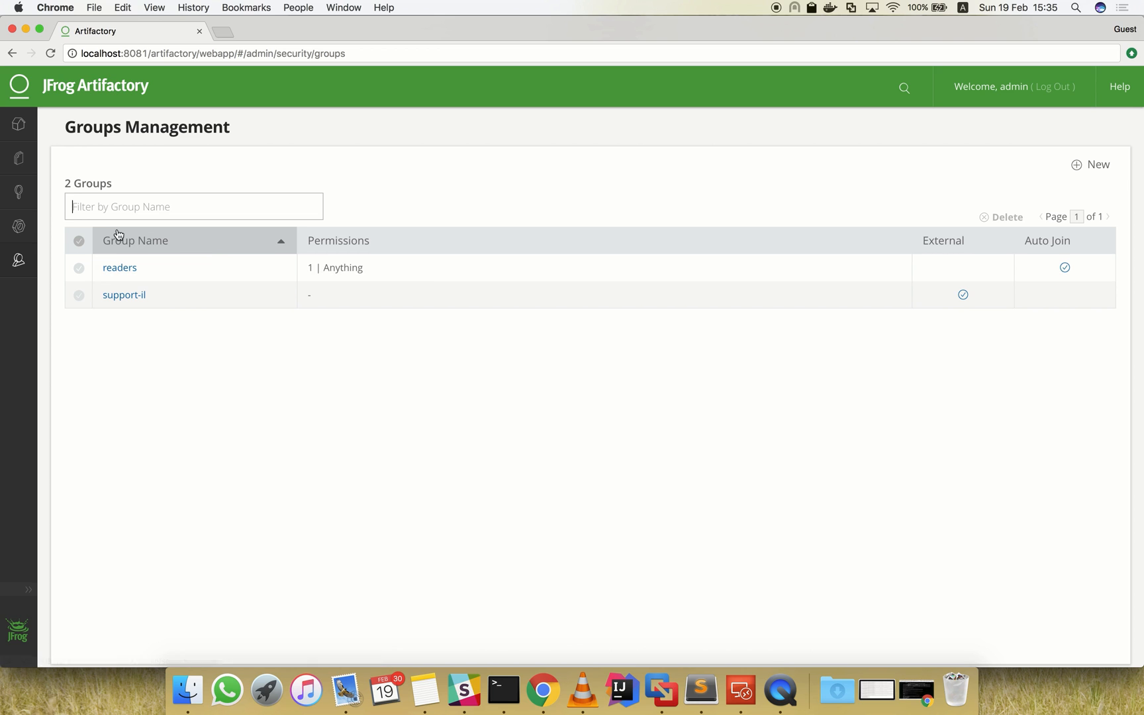
Go to Security > Users to view the Users Management page.
left_click(19, 260)
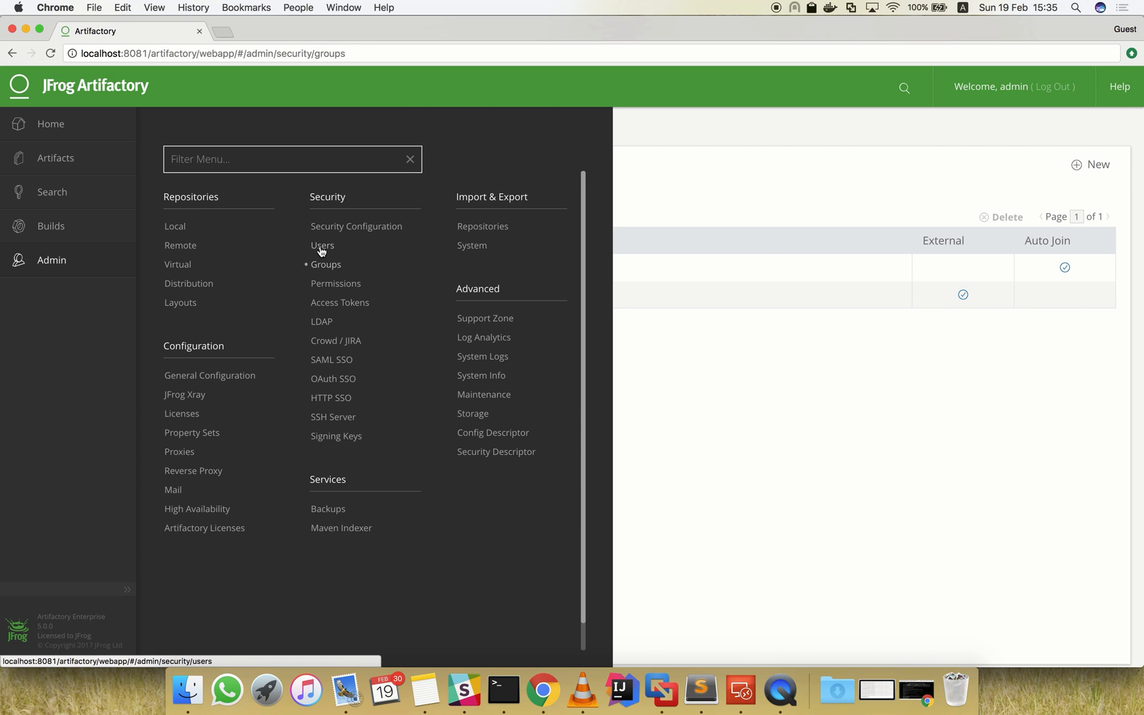
left_click(322, 245)
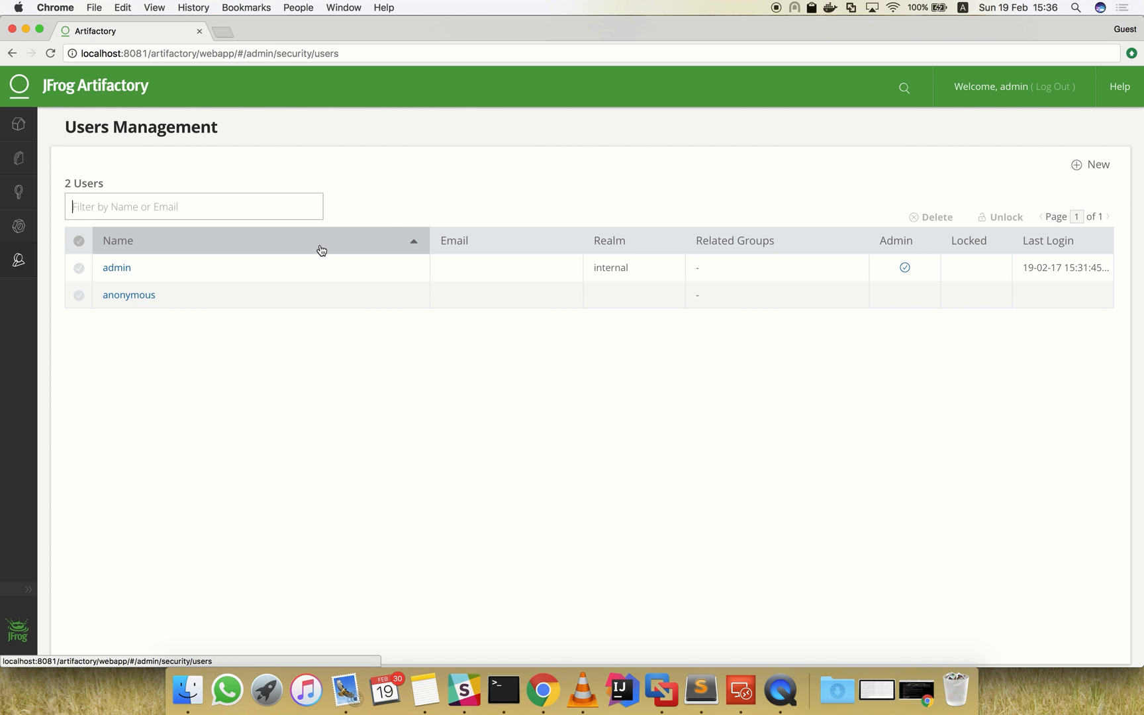
Log out of admin, sign in as LDAP user avivb, then log out again.
left_click(1055, 86)
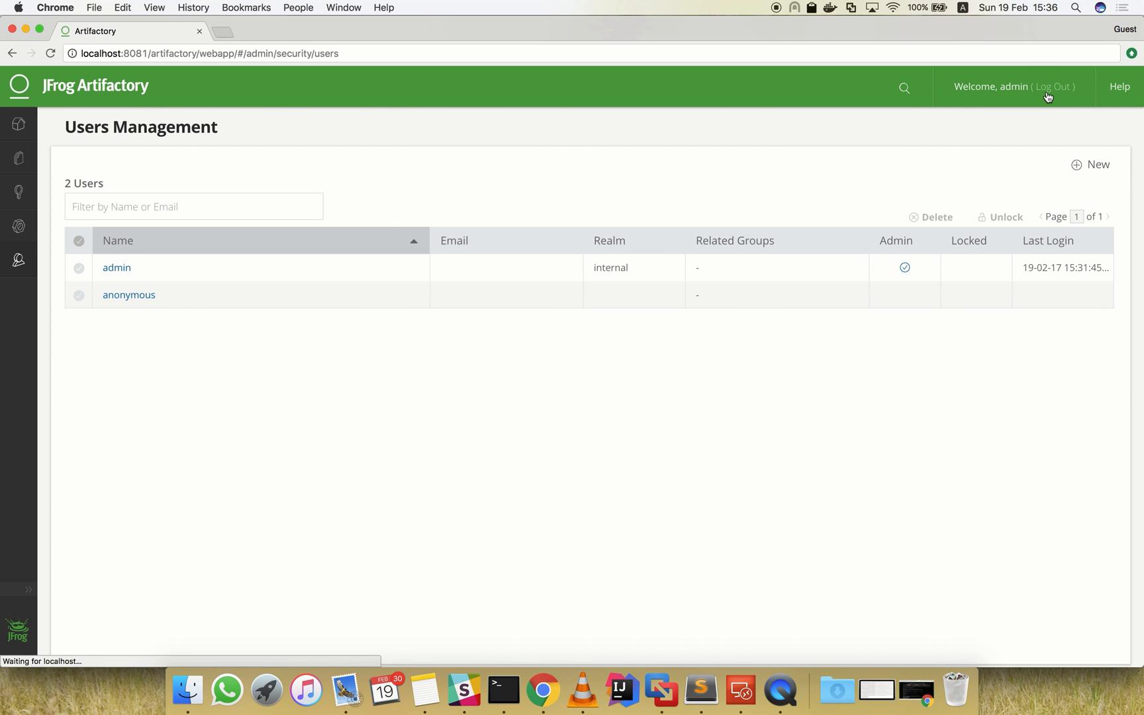
left_click(1054, 86)
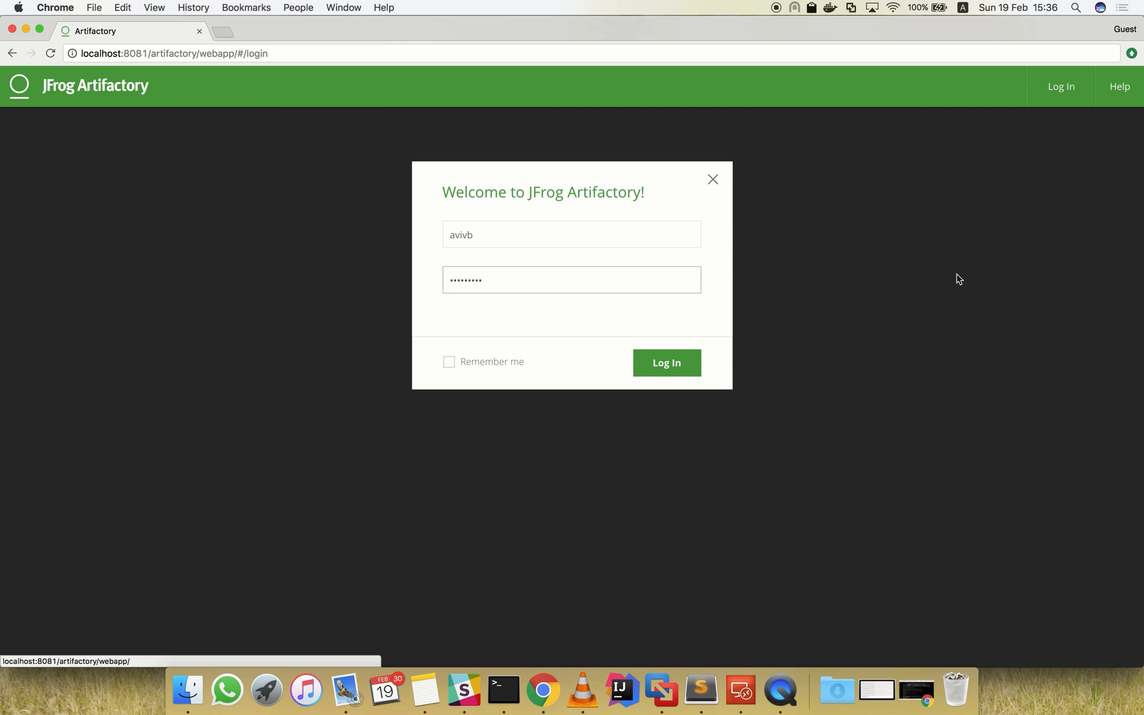
left_click(664, 363)
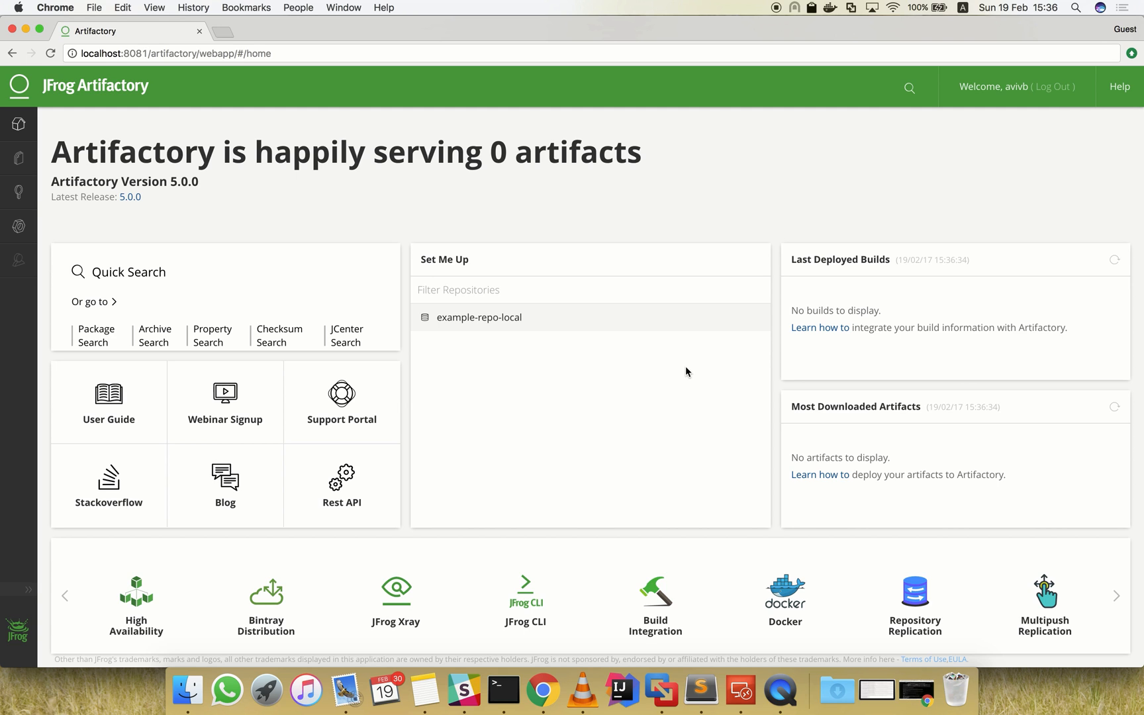
left_click(1056, 86)
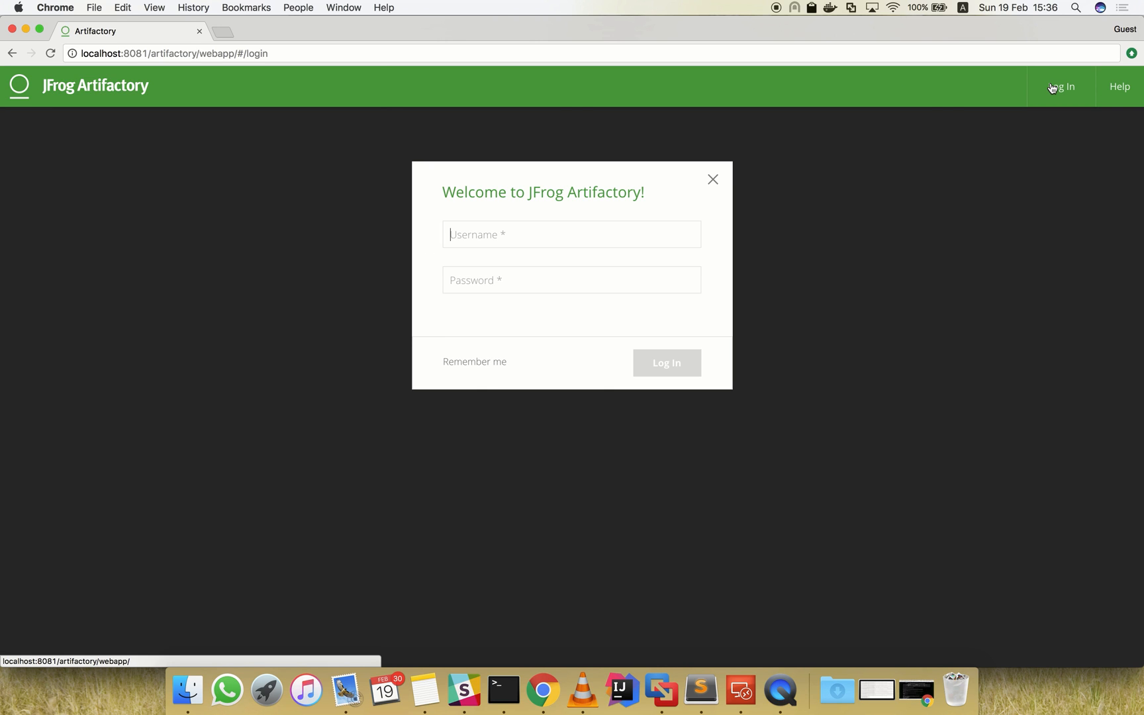
Sign back in as admin with its password and bring up the Admin menu.
type("admin")
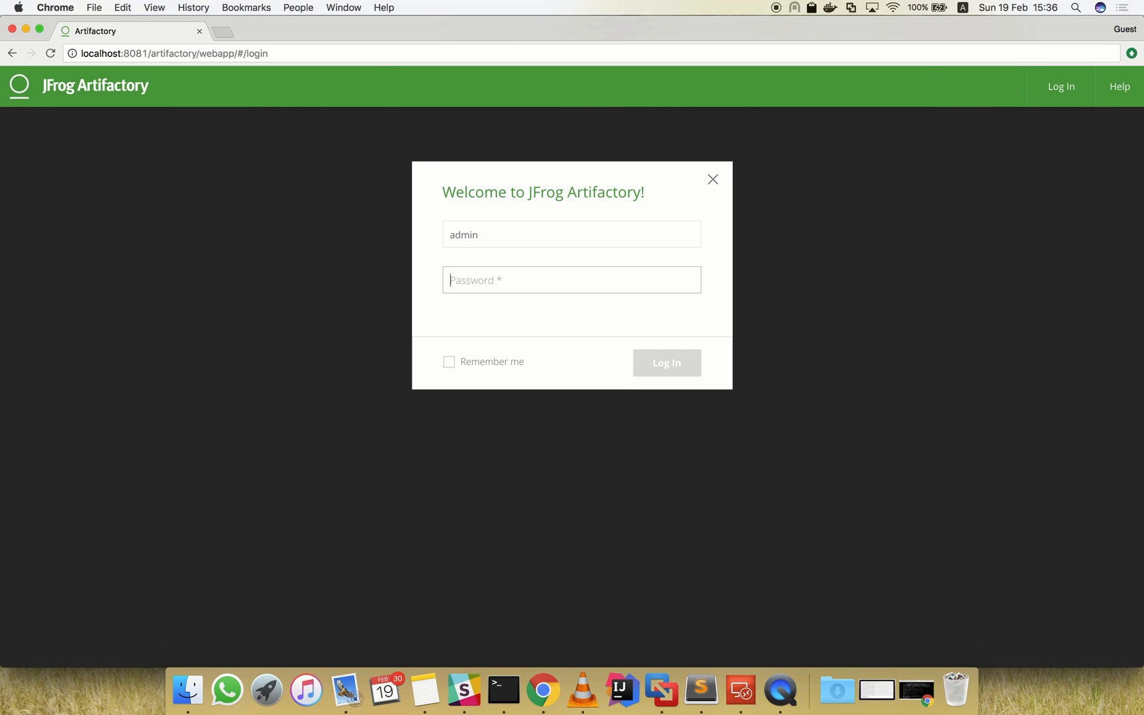
type("password")
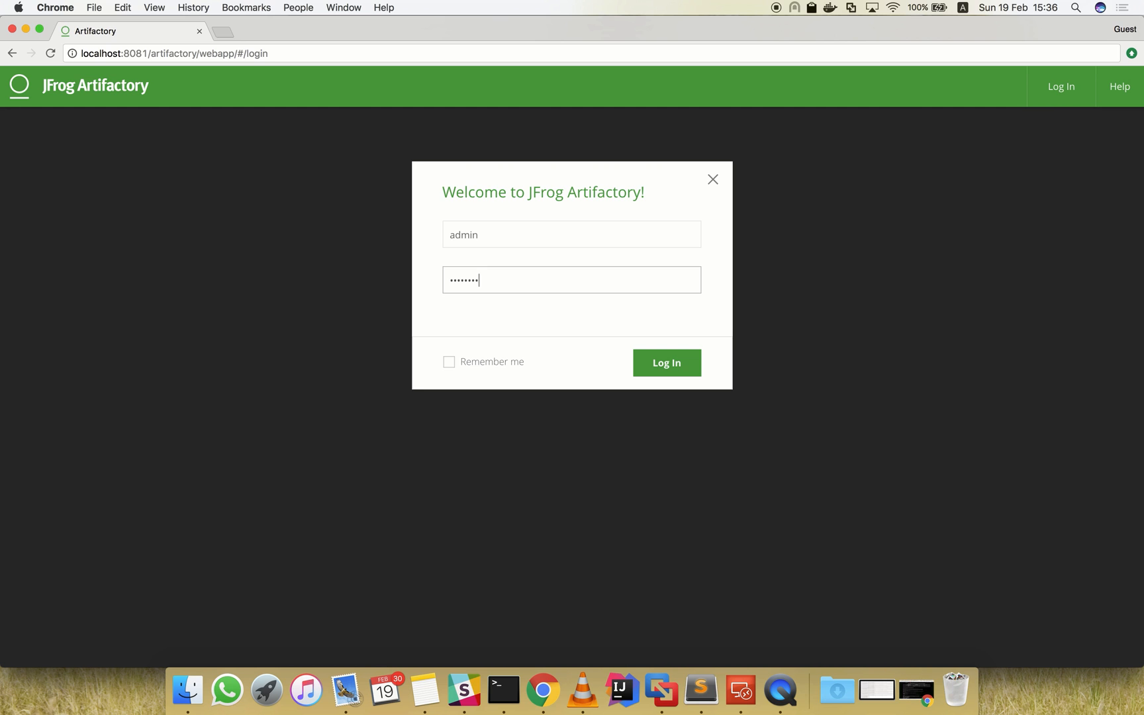
left_click(665, 363)
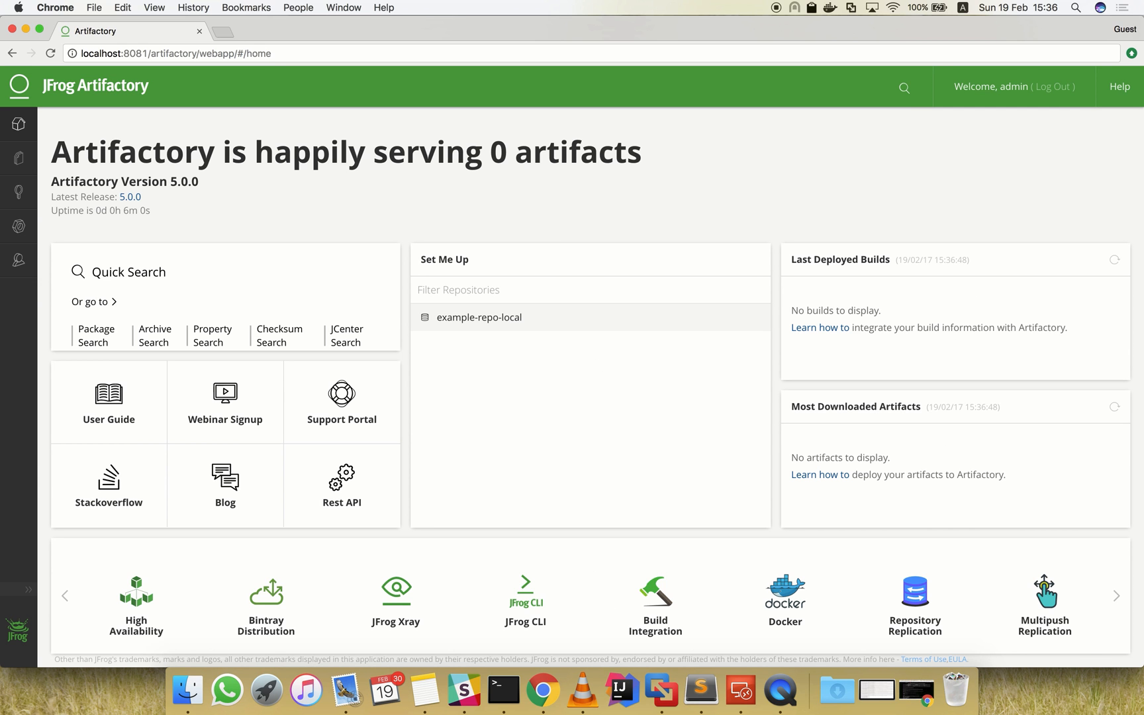
mouse_move(123, 278)
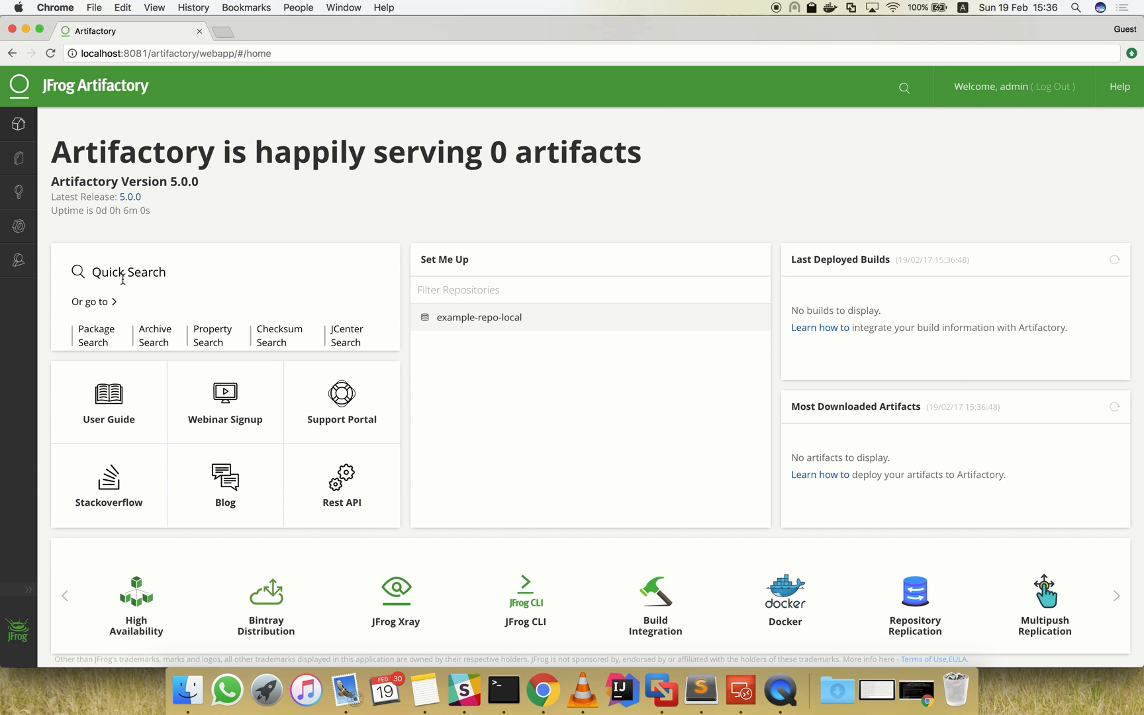
left_click(17, 259)
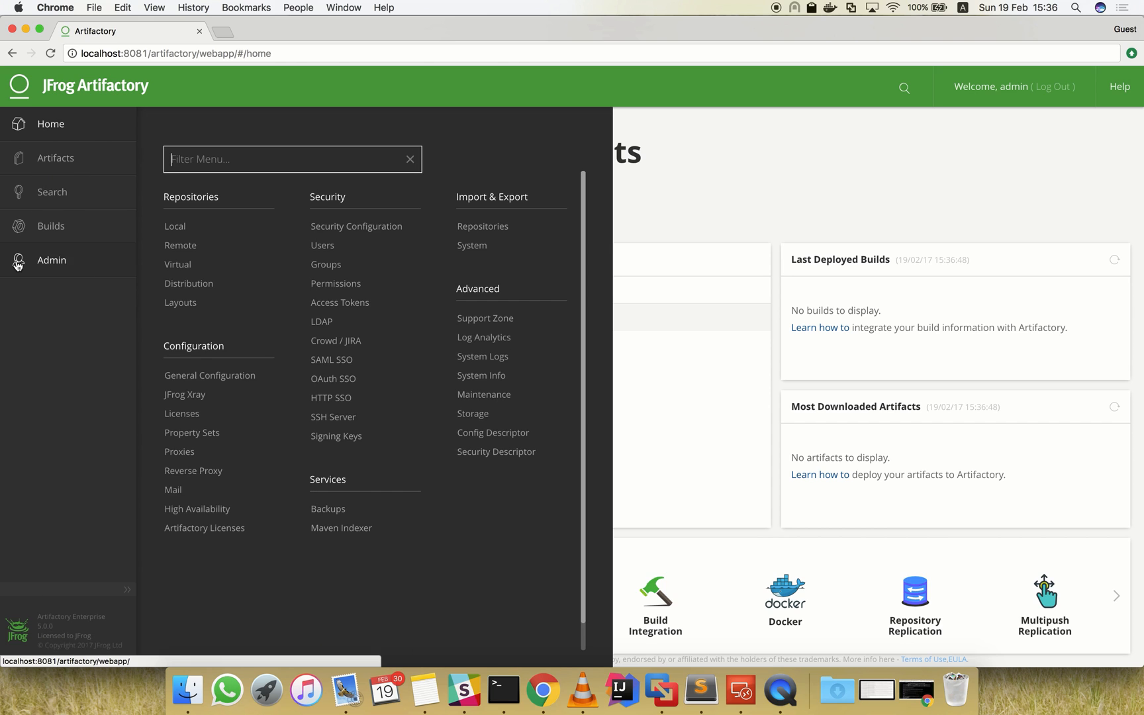
left_click(323, 245)
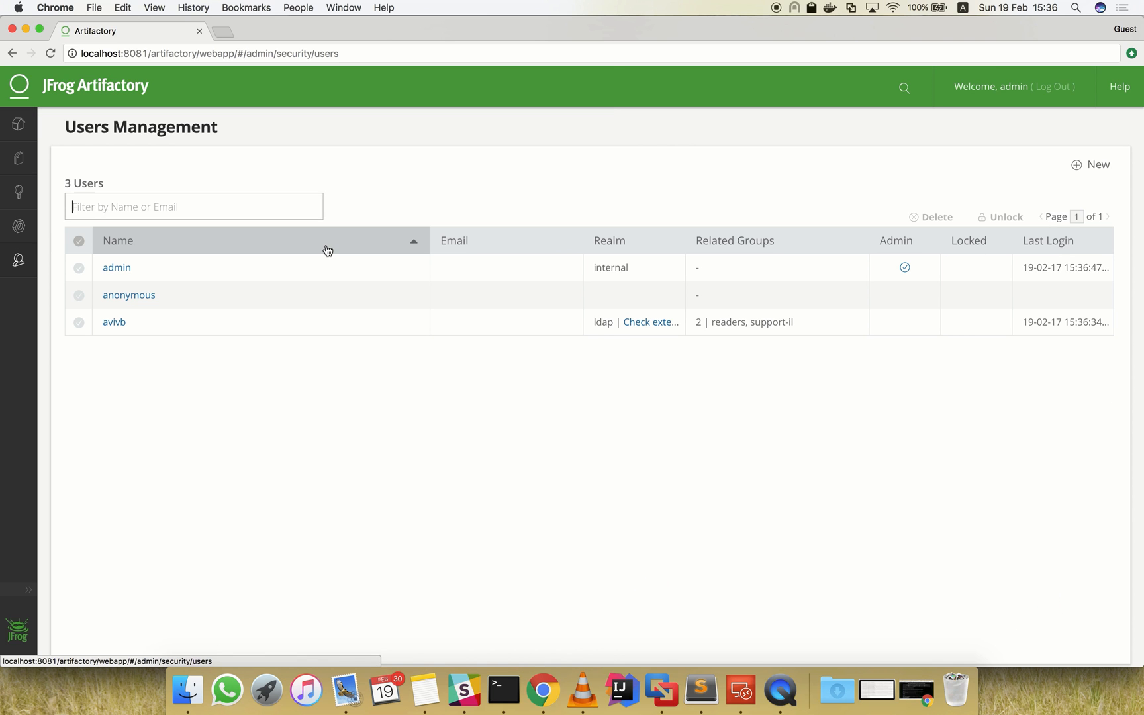
mouse_move(282, 339)
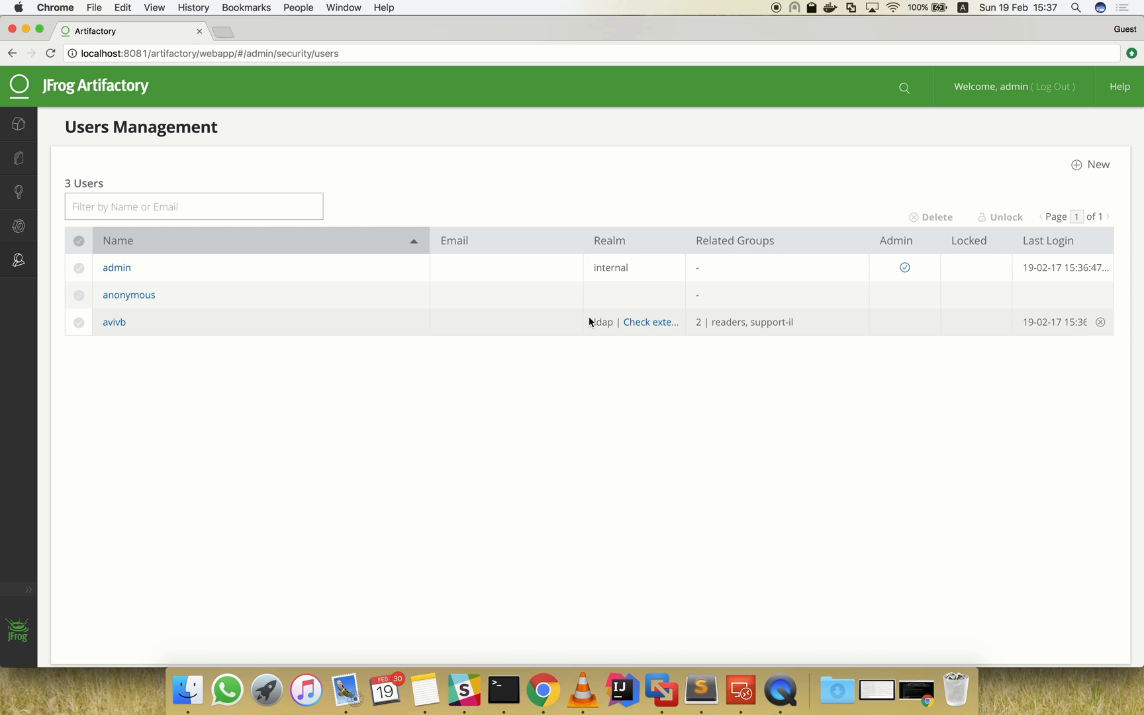
mouse_move(602, 322)
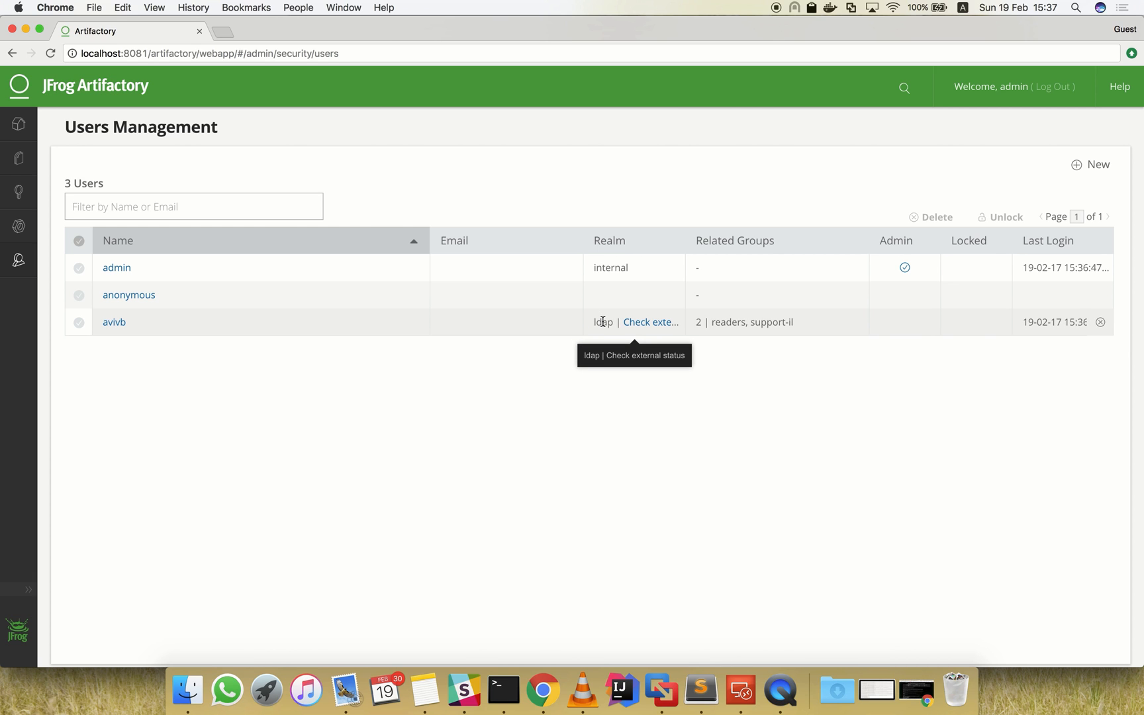
mouse_move(649, 419)
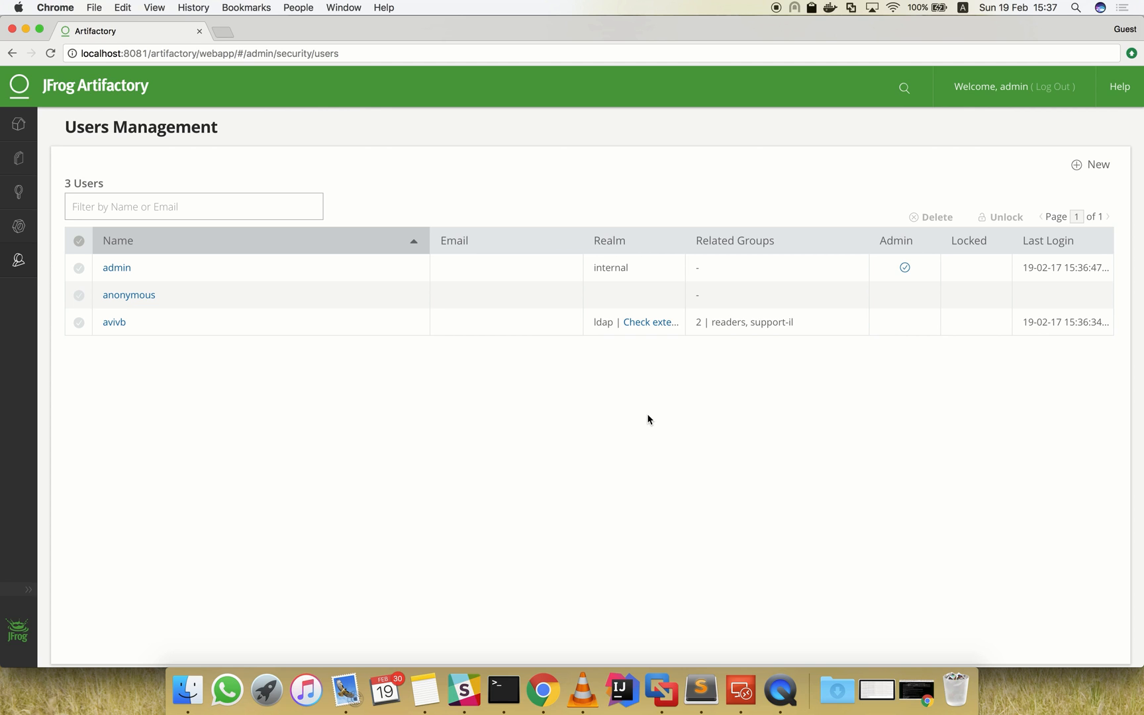
left_click(194, 205)
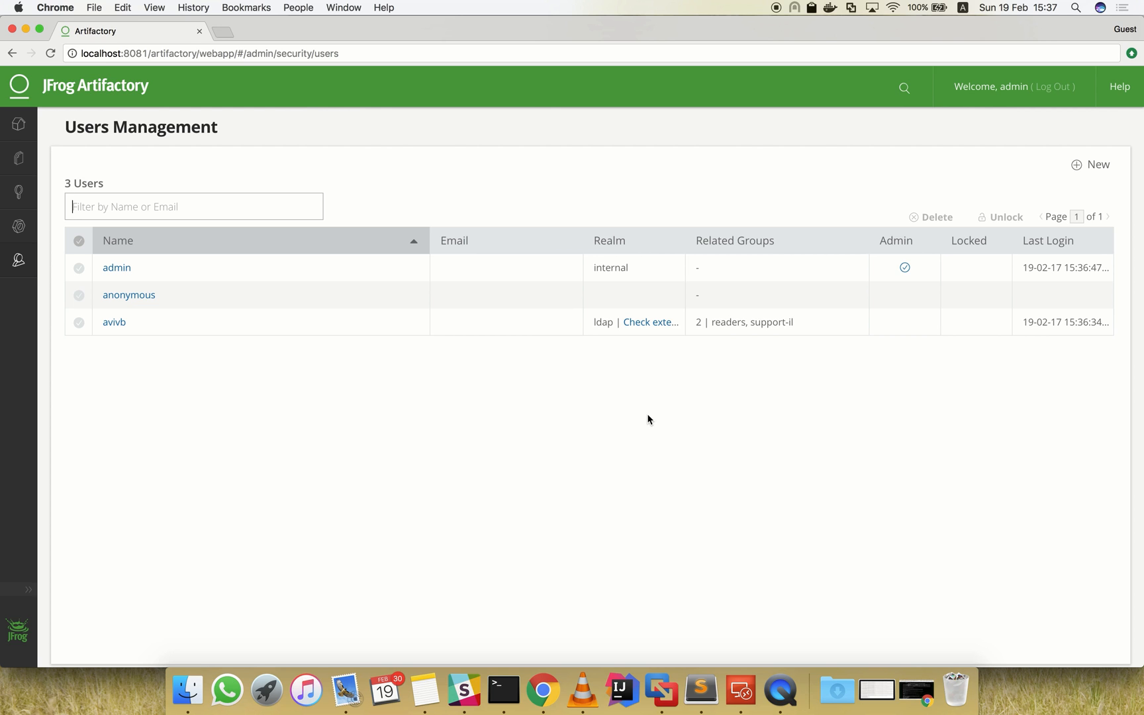